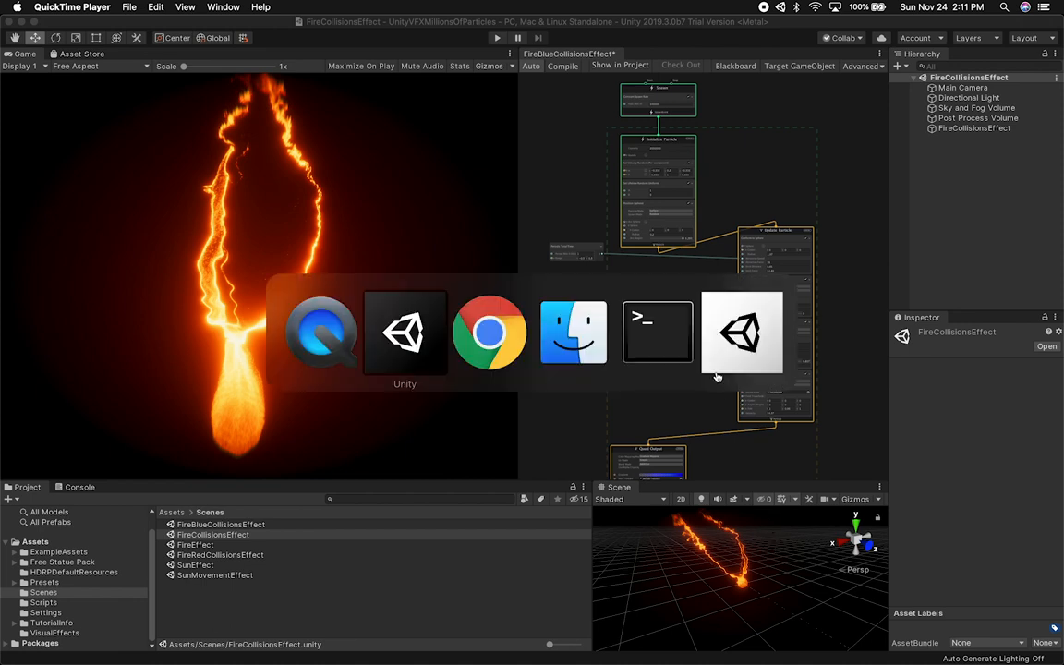
Step: Read through the MeshToSDF GitHub README's usage section in Chrome, then return to Unity
click(490, 332)
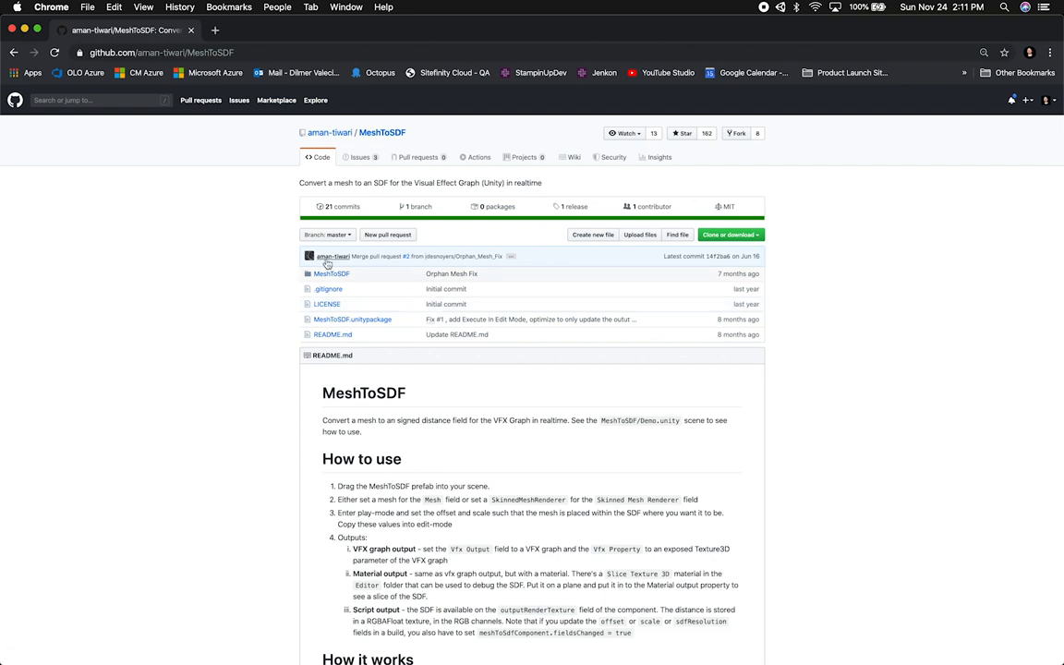
mouse_move(359, 266)
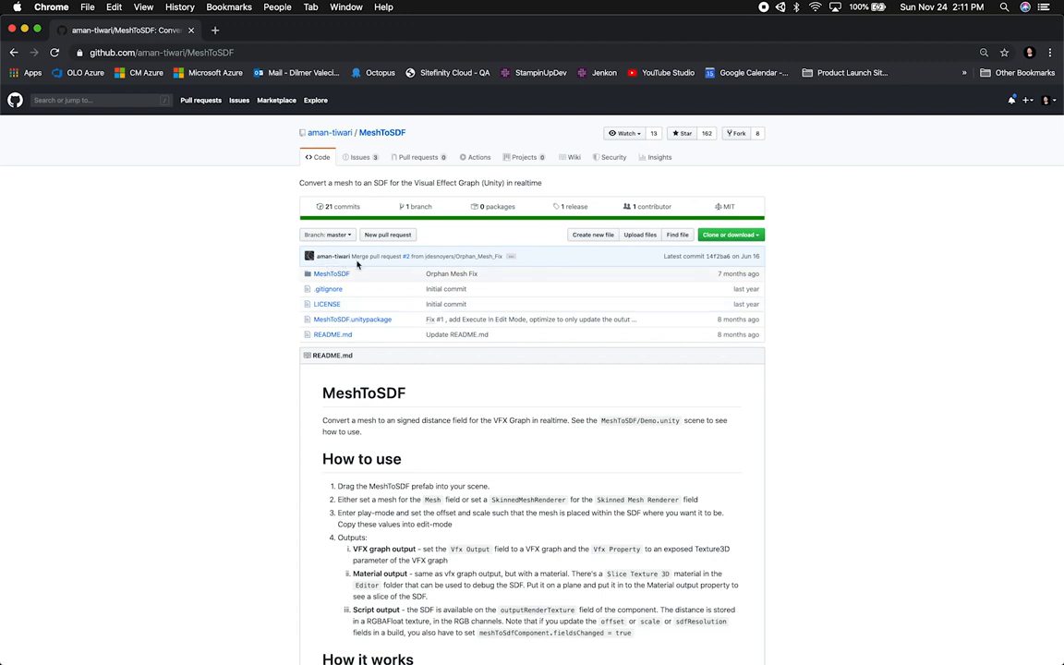
scroll(down, 3)
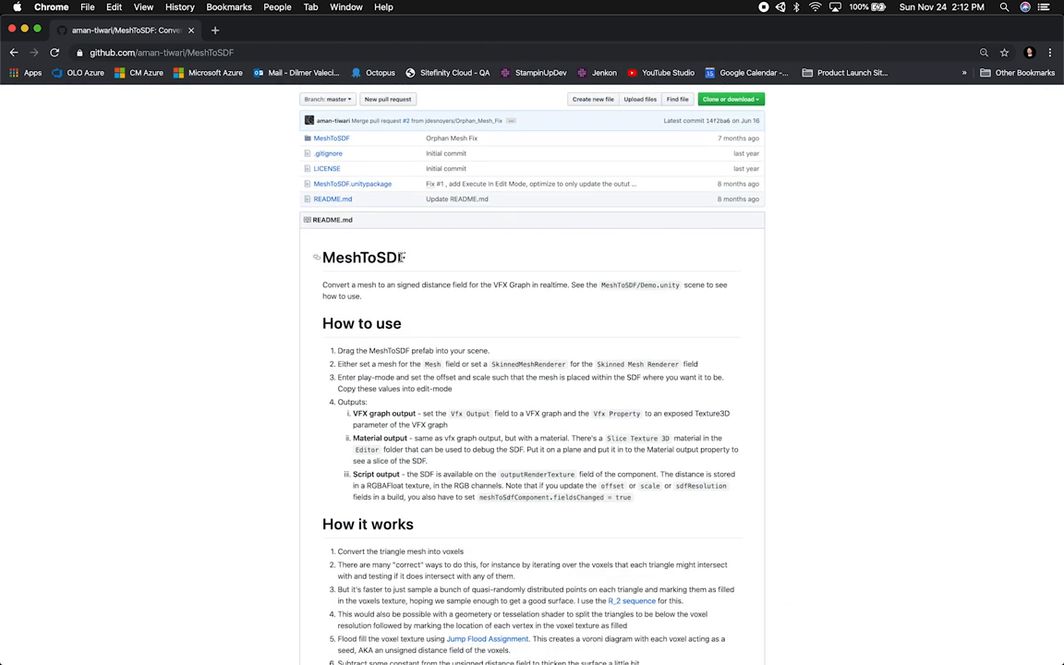
scroll(down, 3)
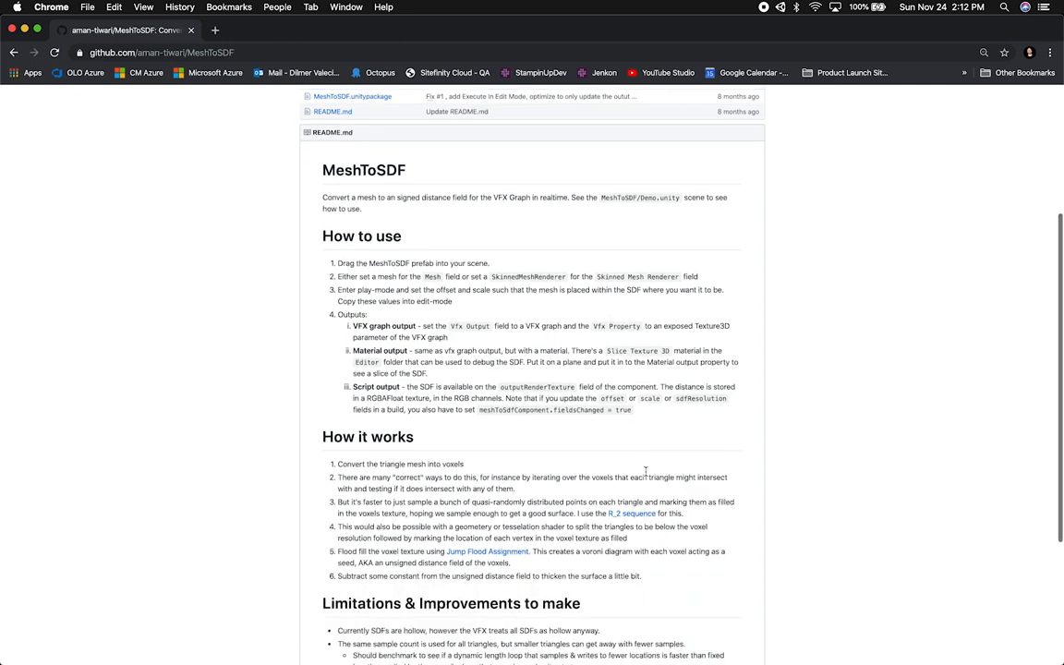
scroll(down, 3)
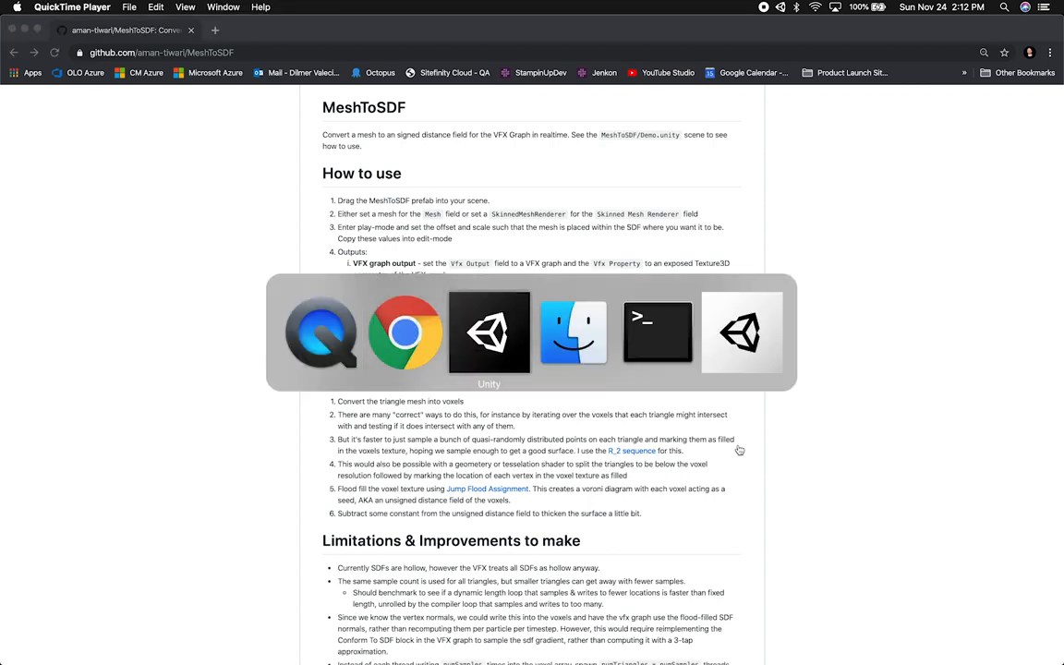
click(488, 333)
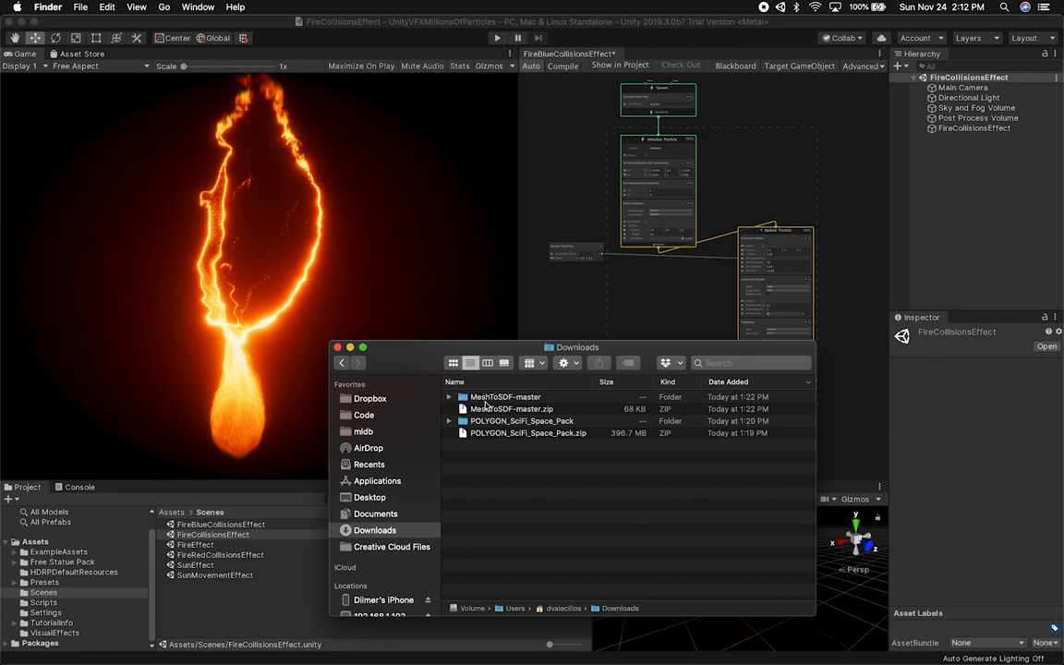
Step: Drag the MeshToSDF-master folder from Downloads into the project's Assets folder
click(506, 395)
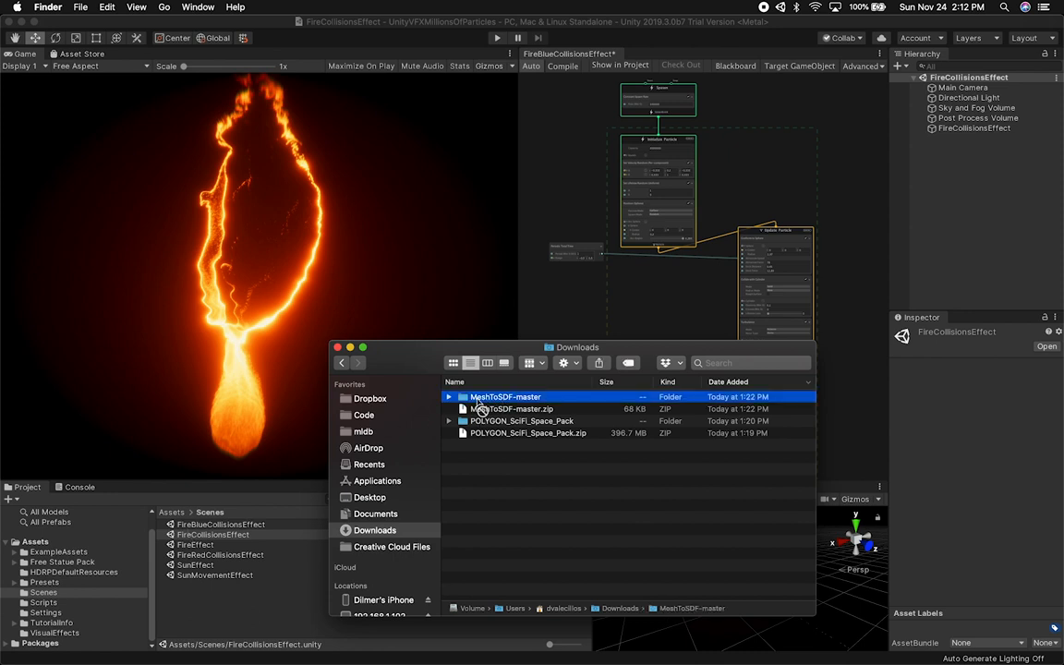
drag(504, 395, 46, 538)
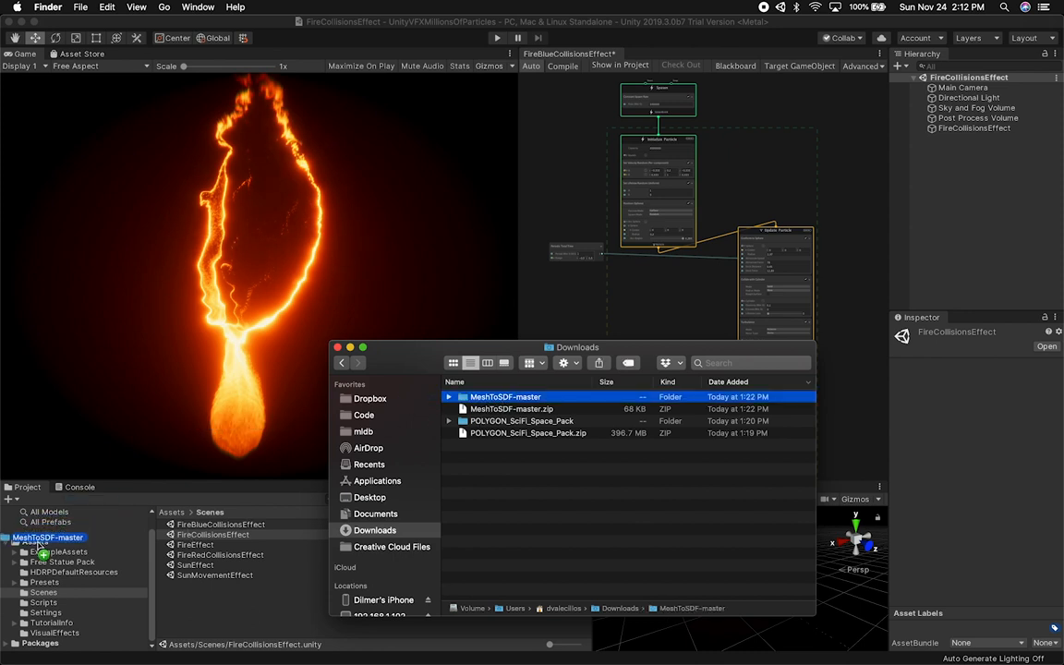
click(33, 541)
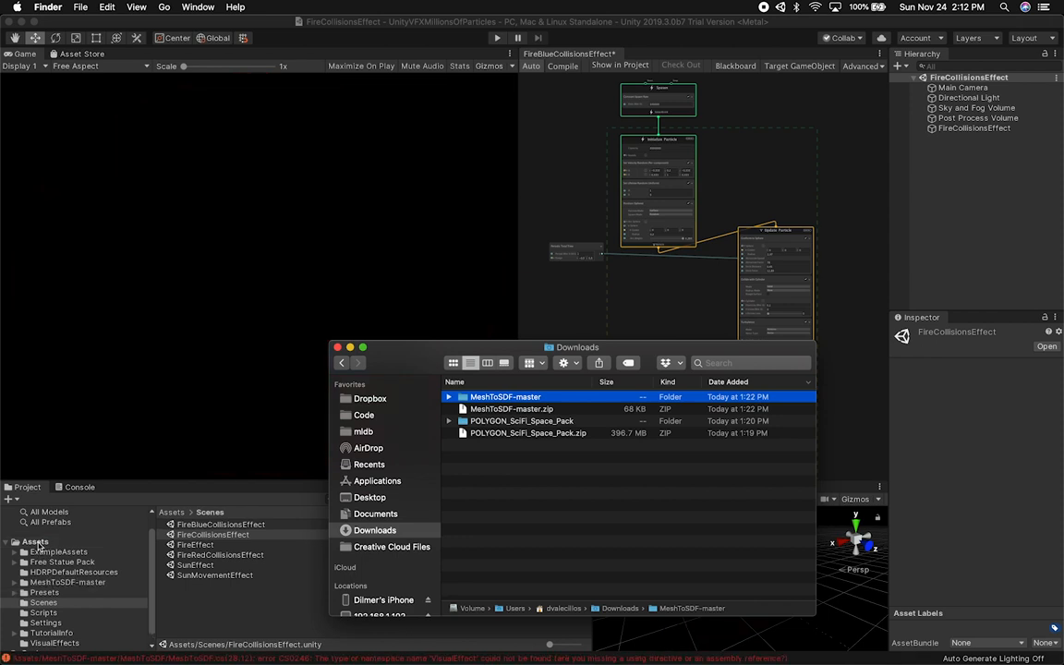
mouse_move(257, 35)
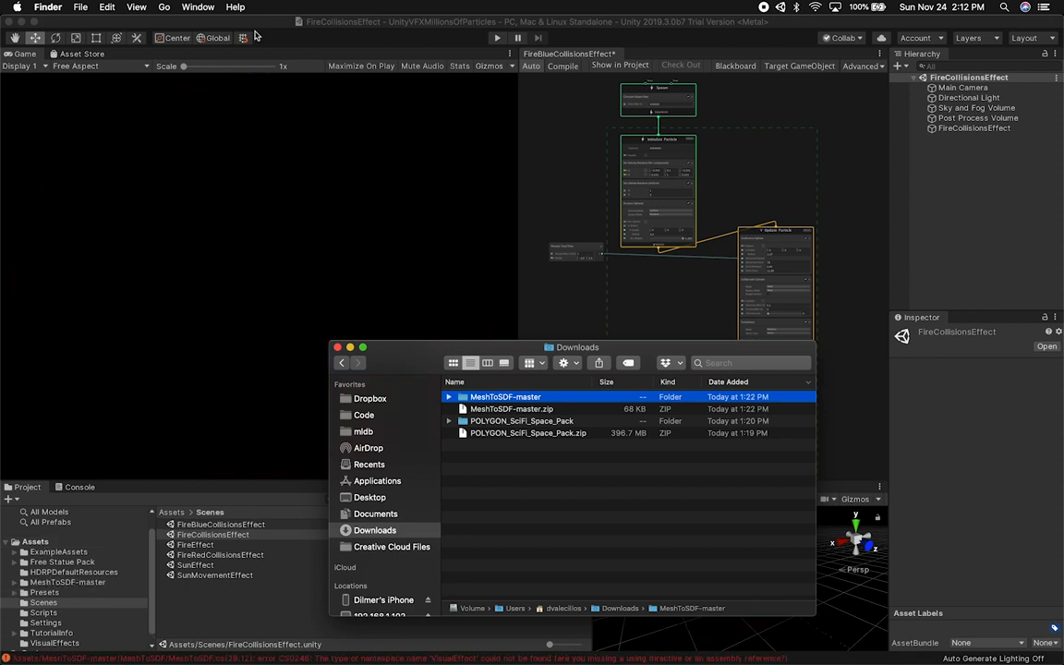
mouse_move(647, 33)
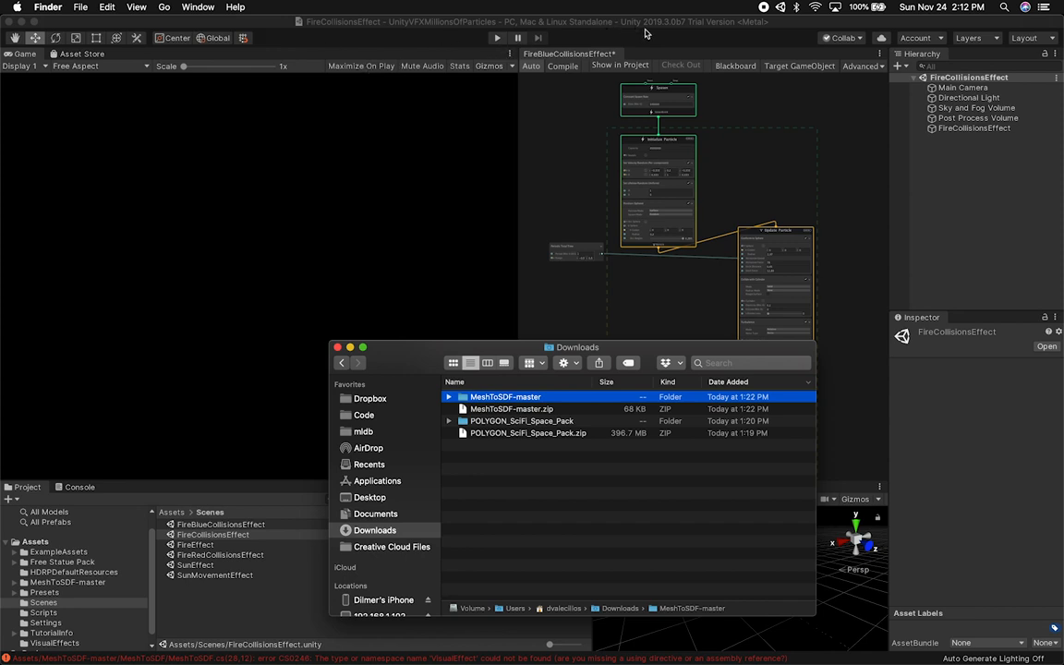
mouse_move(689, 28)
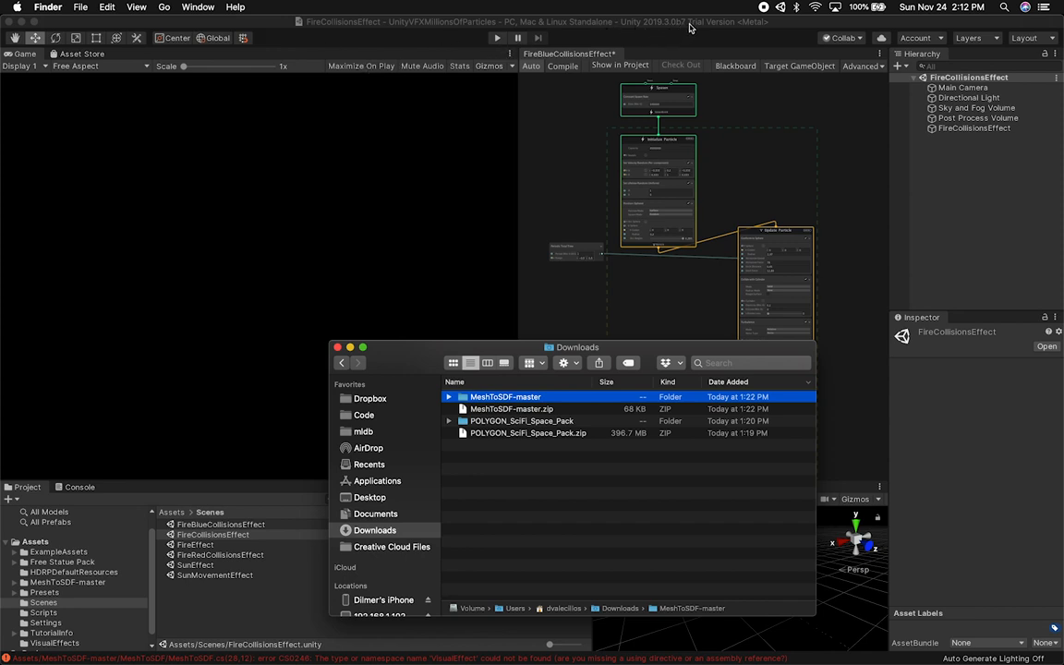
mouse_move(632, 101)
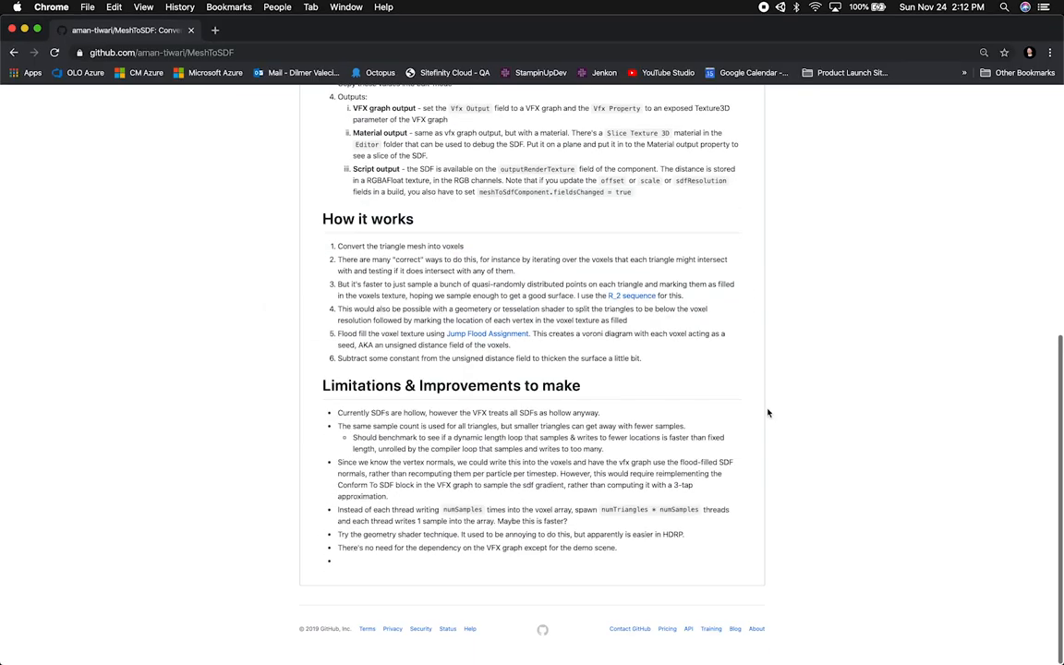
Step: Scroll the README to the How it works and Limitations notes
scroll(up, 3)
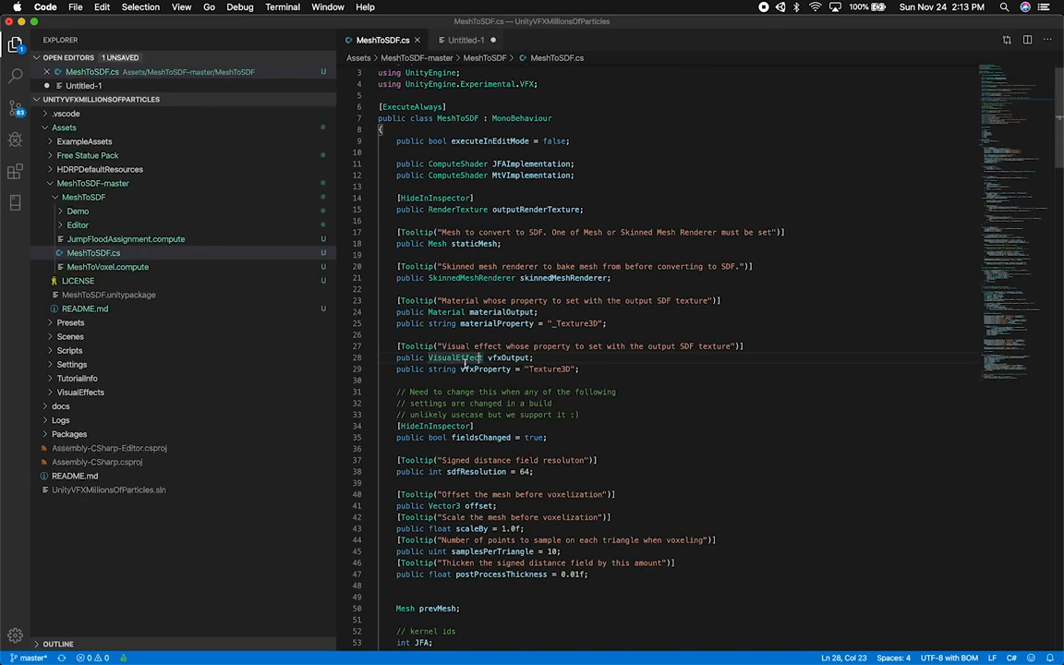
Step: Add a 'using UnityEngine.VFX;' directive to MeshToSDF.cs and check the VisualEffect field
scroll(up, 3)
text(u)
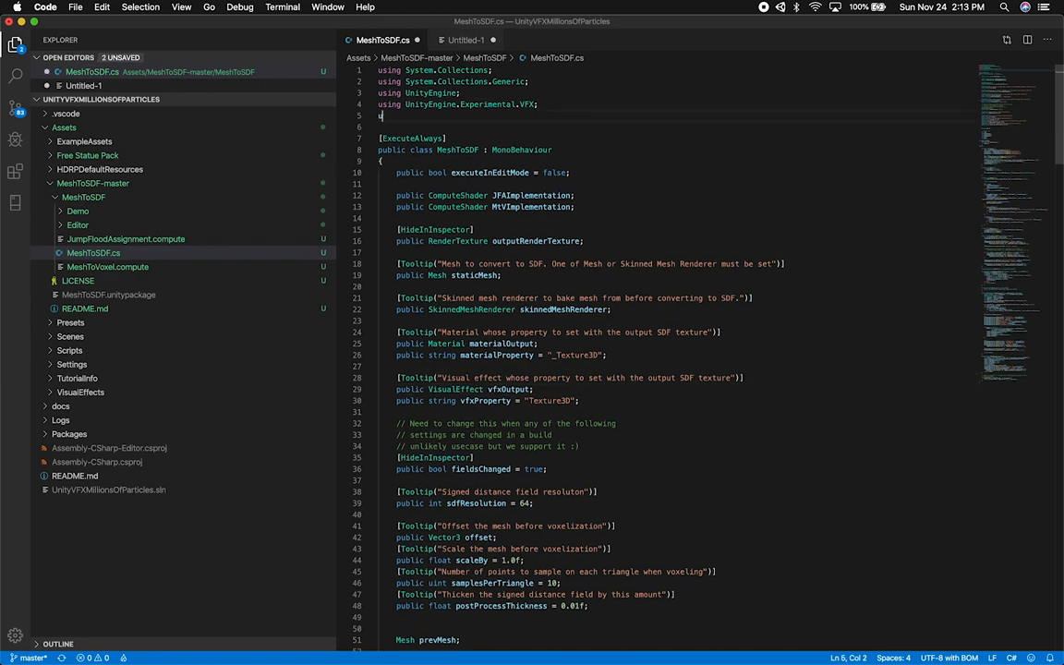
text(UnityEngine.VFX;)
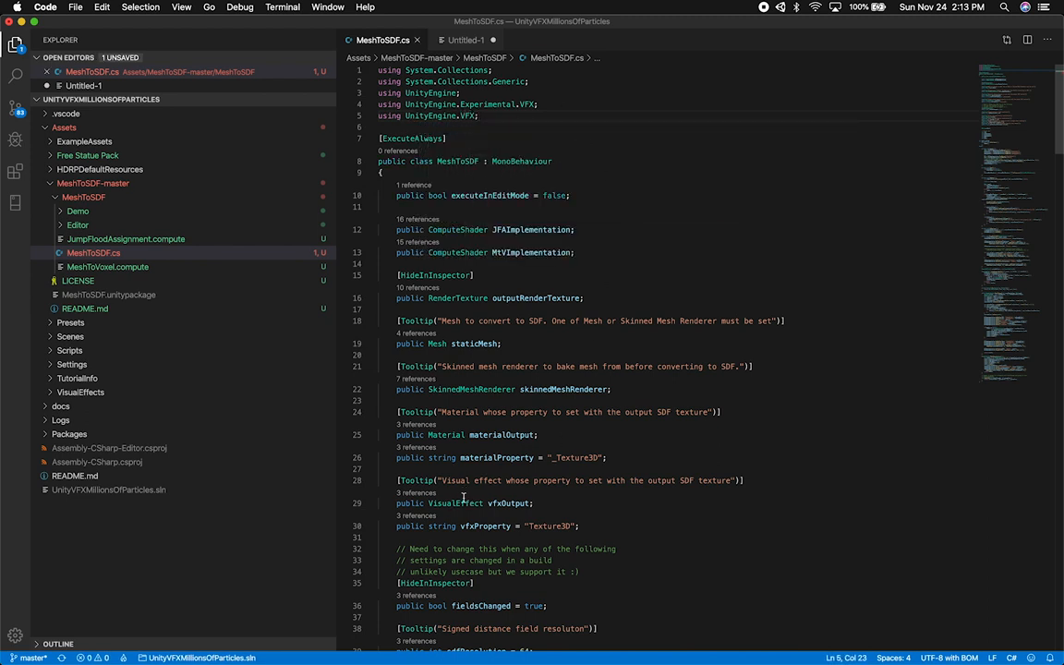
double_click(454, 502)
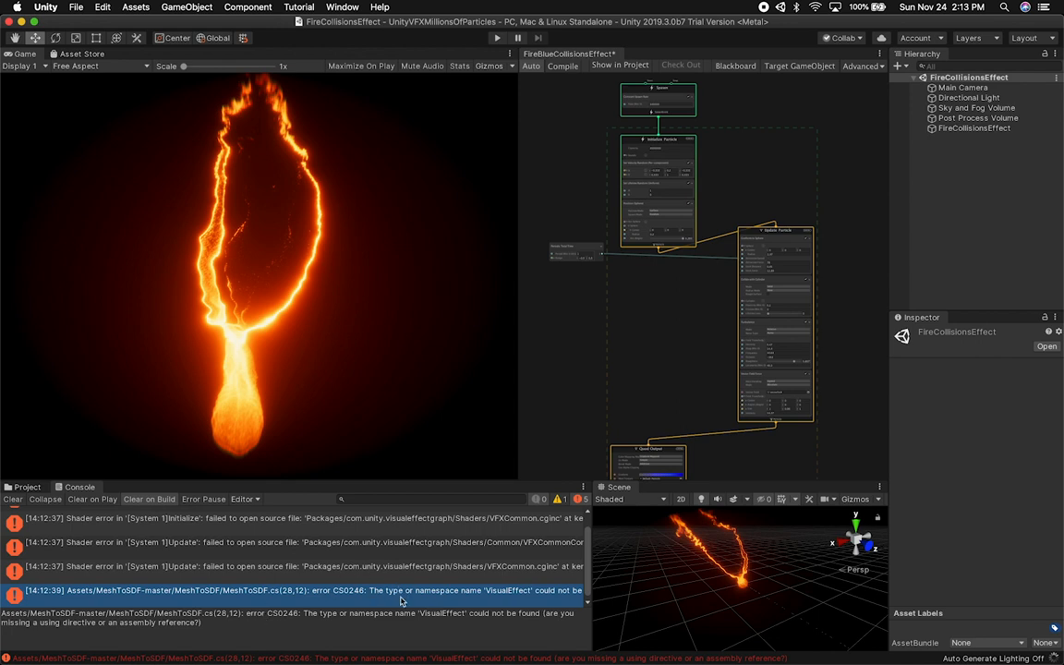
mouse_move(379, 558)
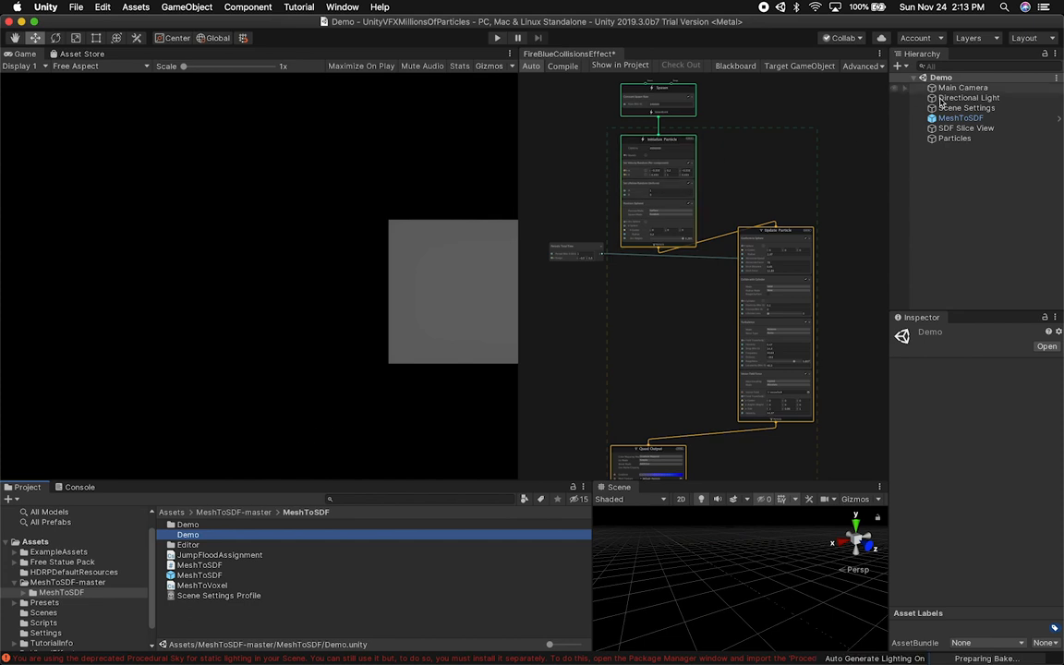
Step: Inspect the demo scene's main camera, directional light and MeshToSDF object in turn
click(968, 107)
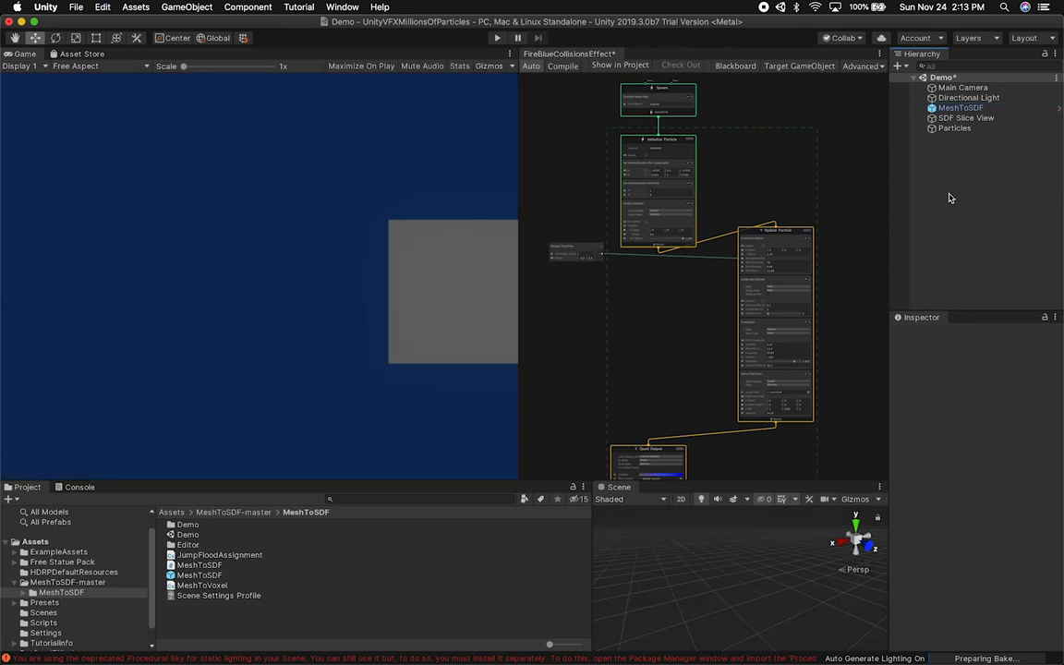
mouse_move(955, 172)
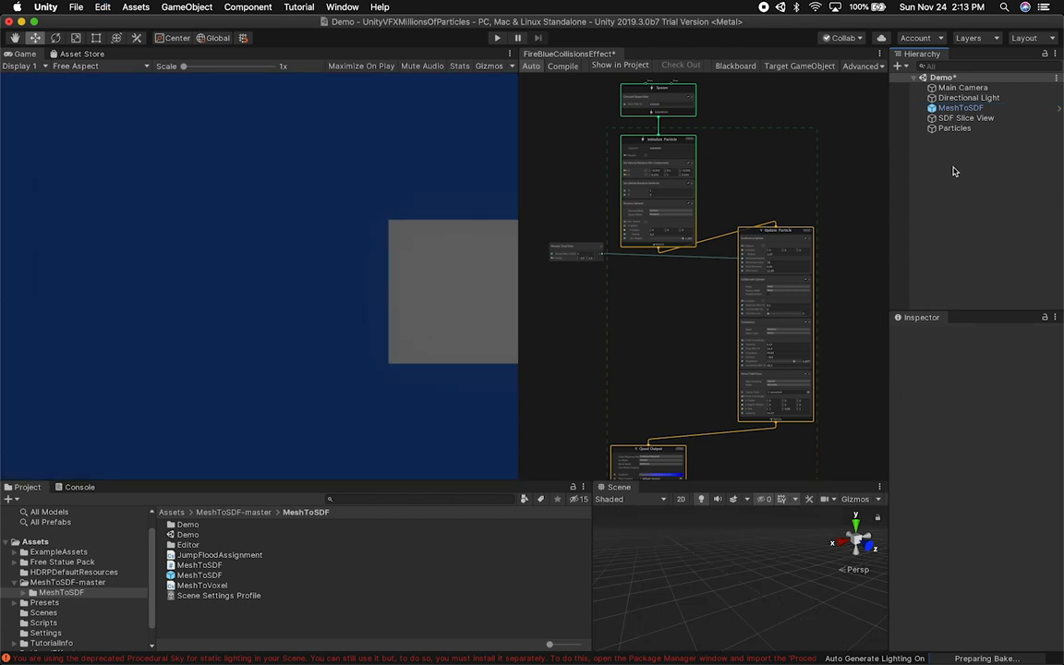
mouse_move(743, 125)
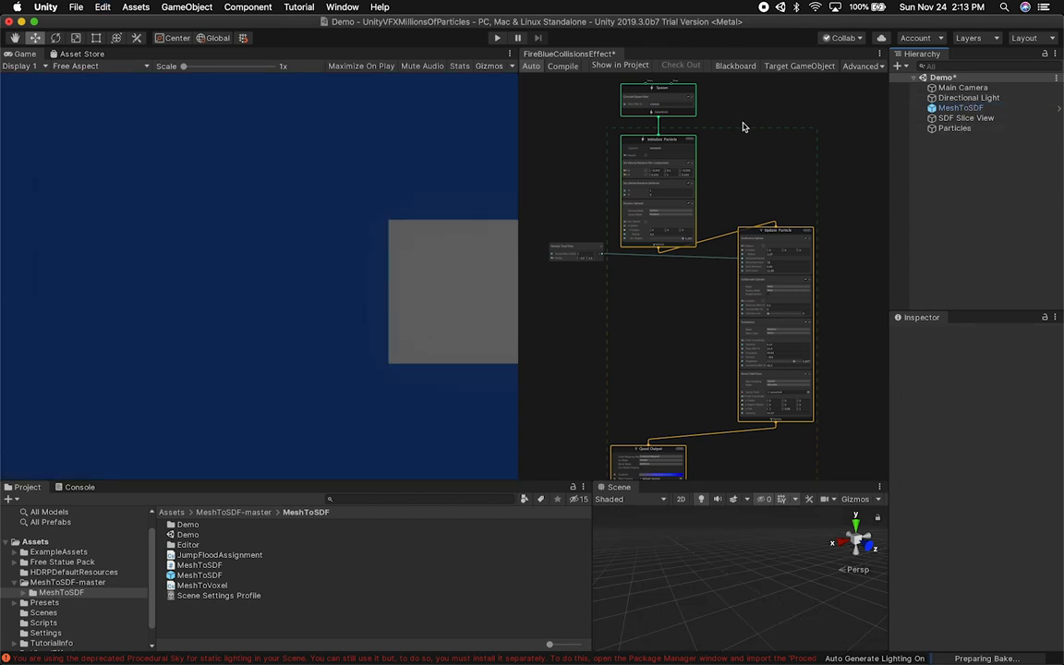
click(962, 89)
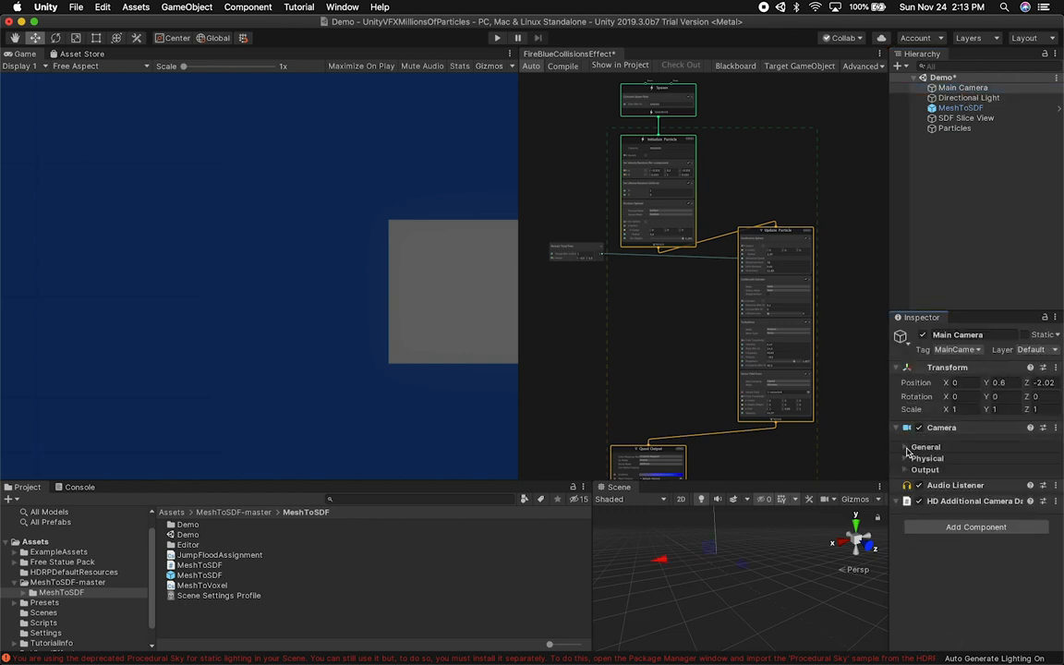
click(968, 96)
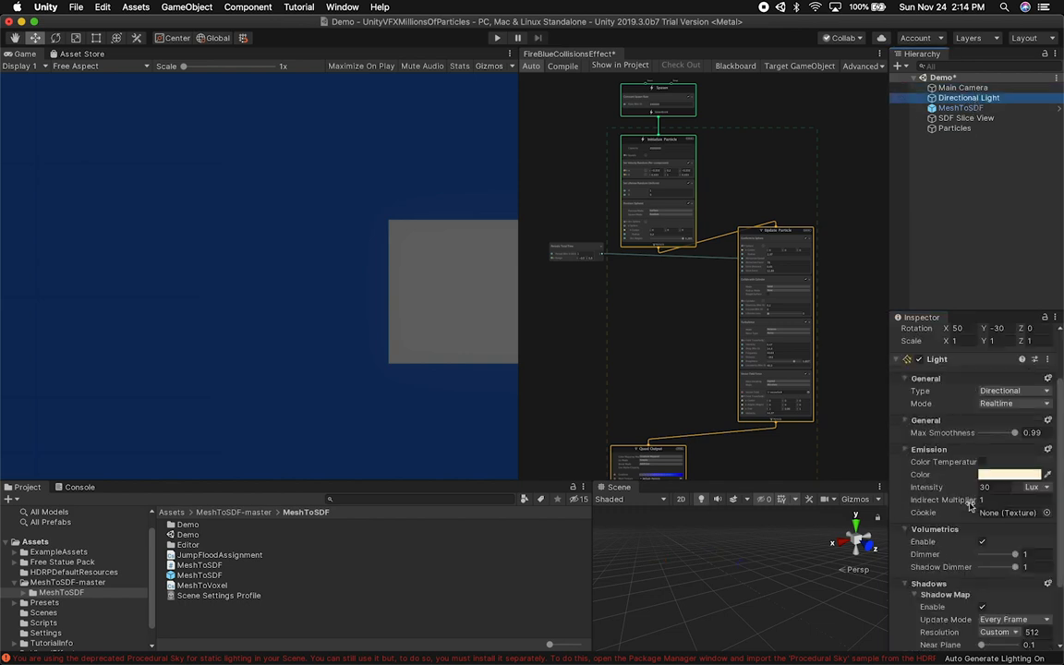
click(967, 118)
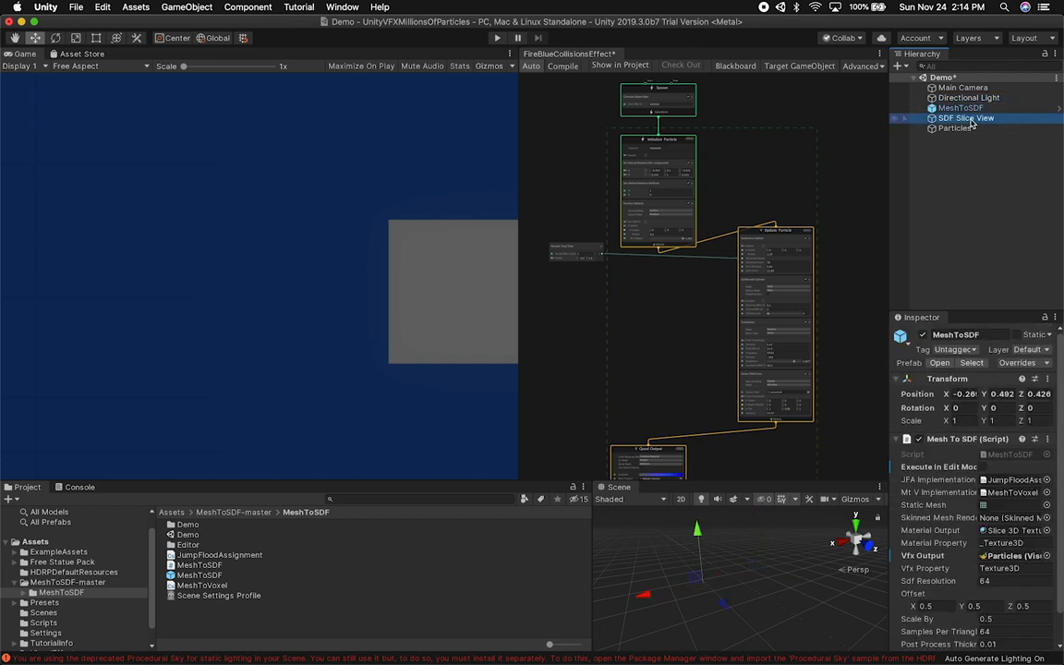
Step: Clear the Procedural Sky warnings from the console and expand the Main Camera's general settings
click(953, 128)
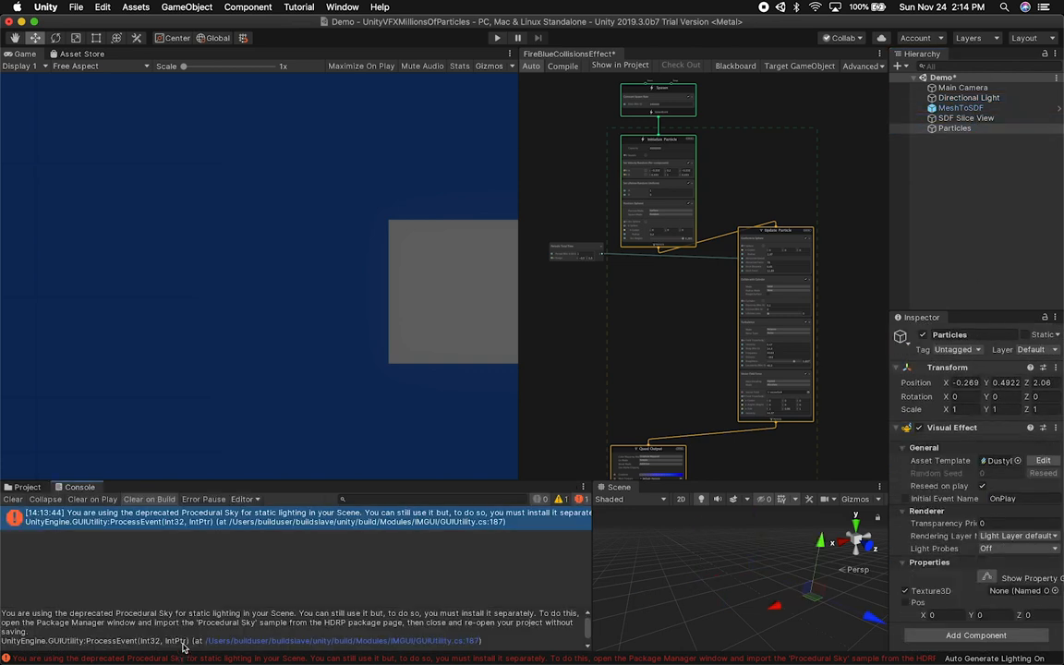
click(12, 499)
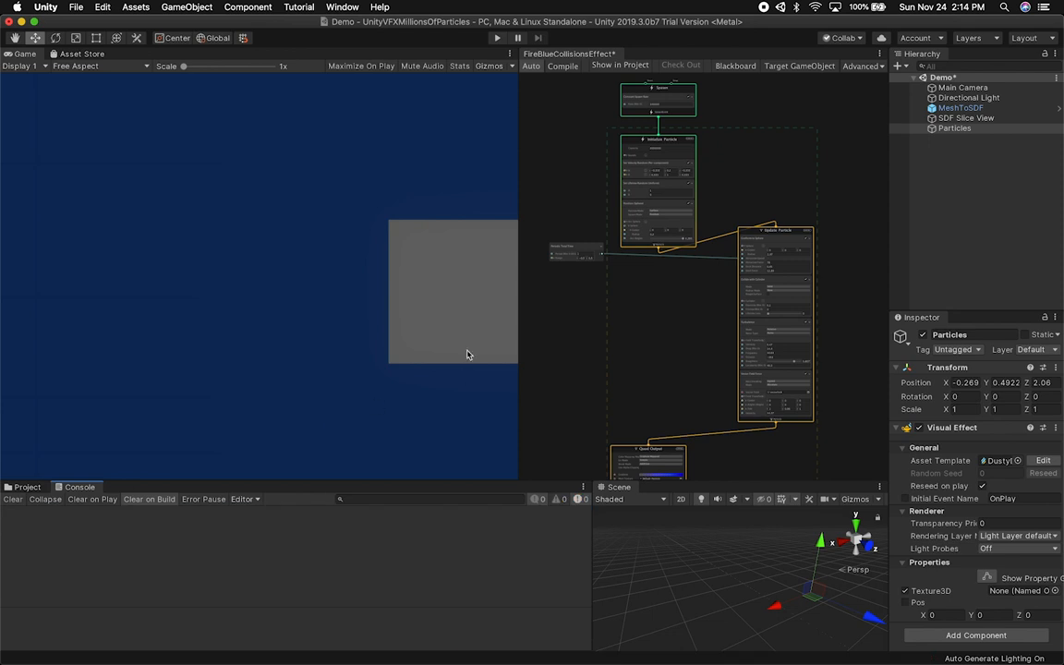
click(962, 87)
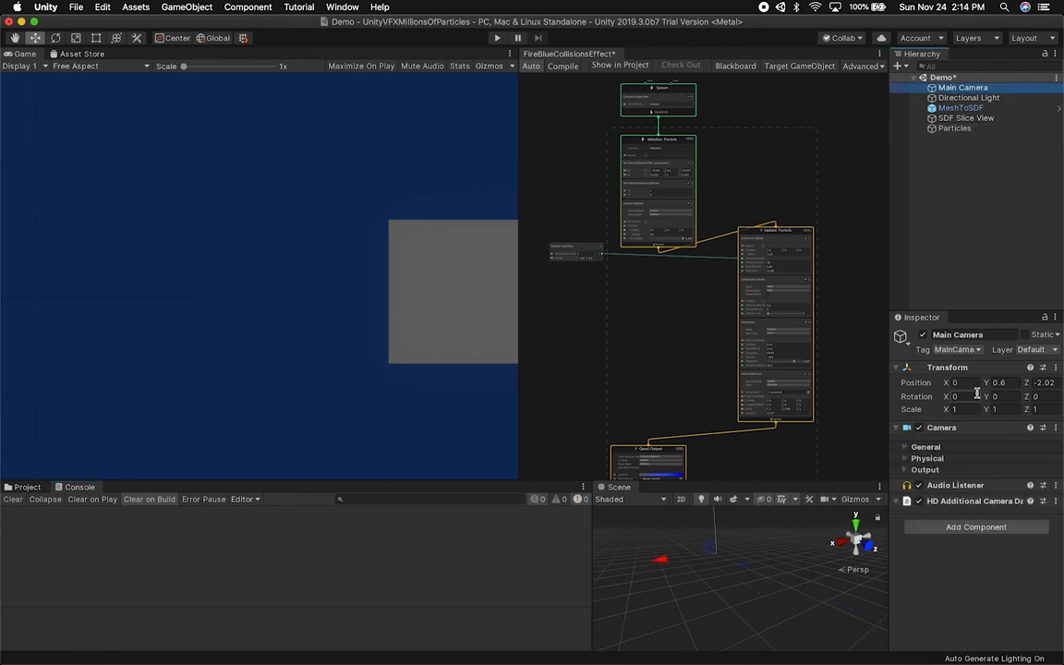
click(926, 445)
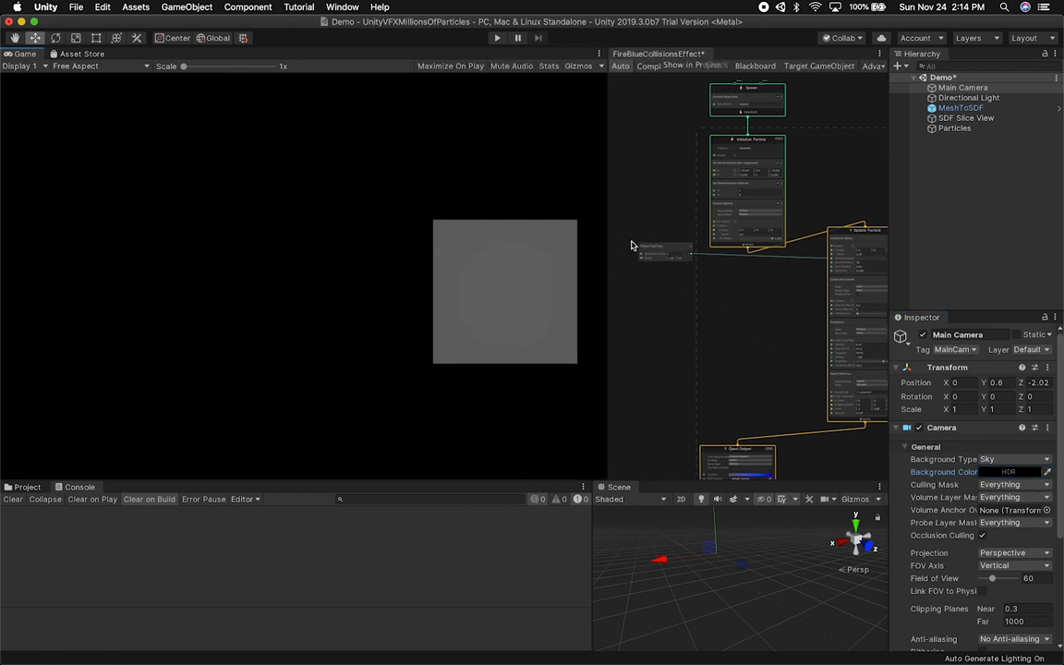
click(961, 107)
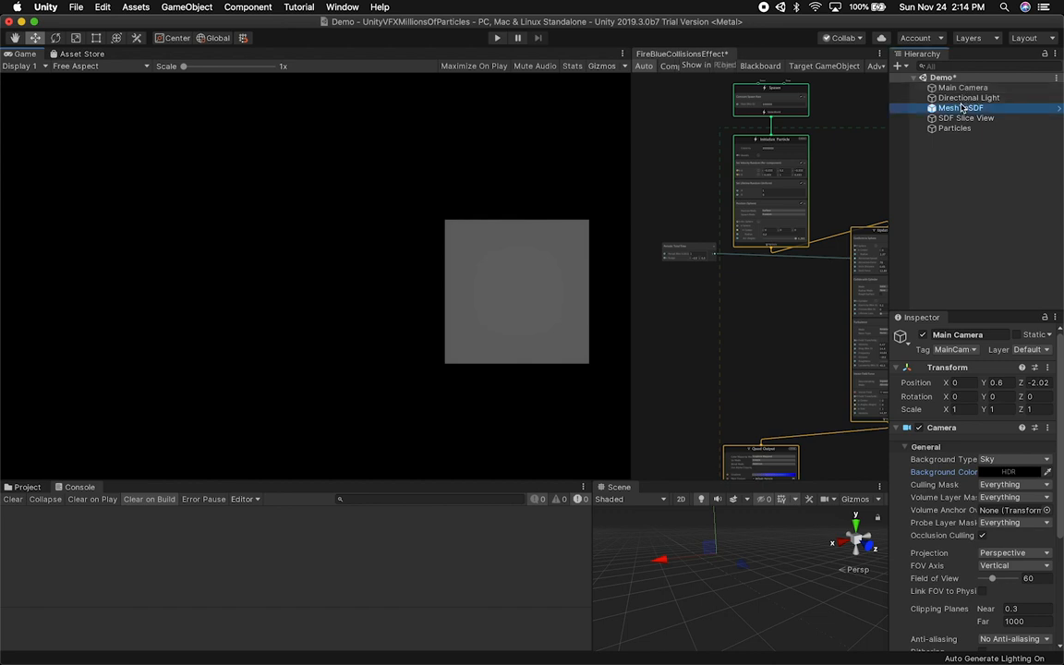
click(960, 107)
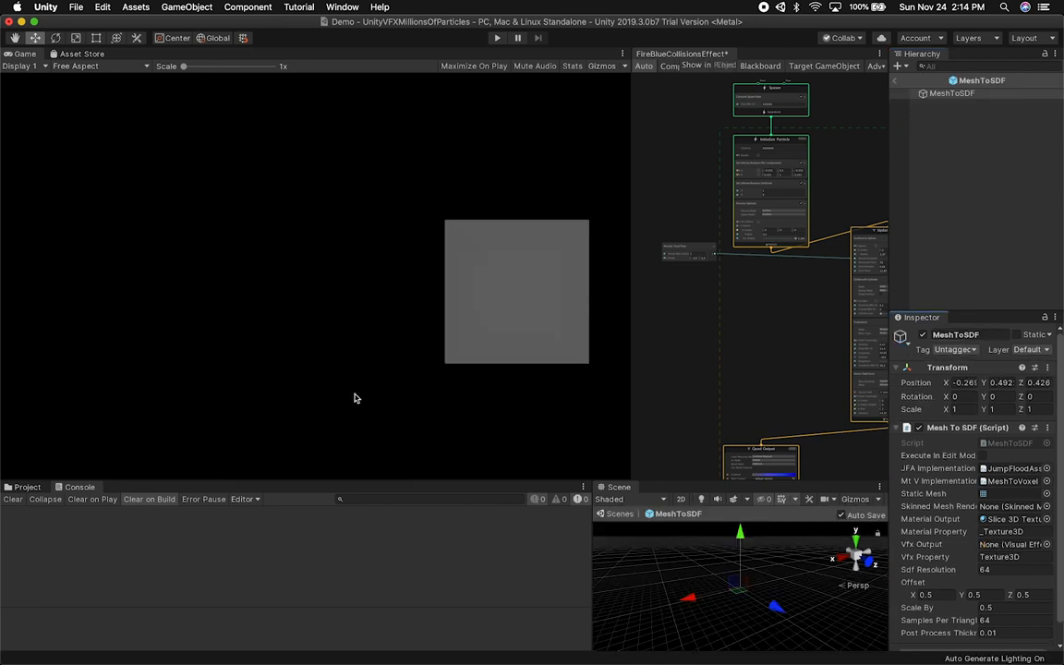
mouse_move(896, 87)
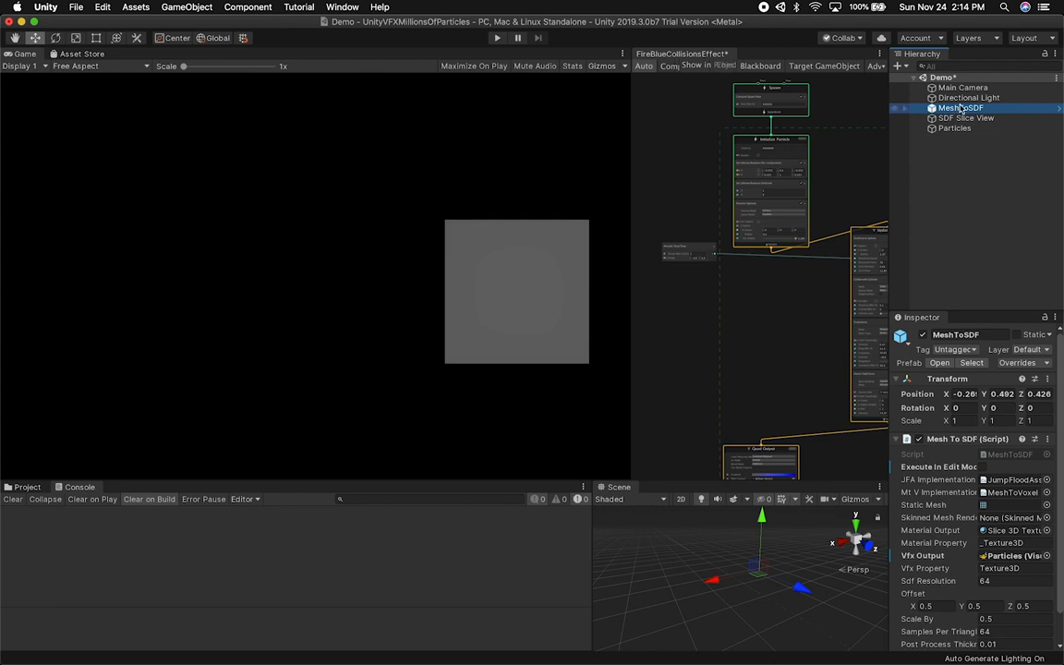
click(968, 96)
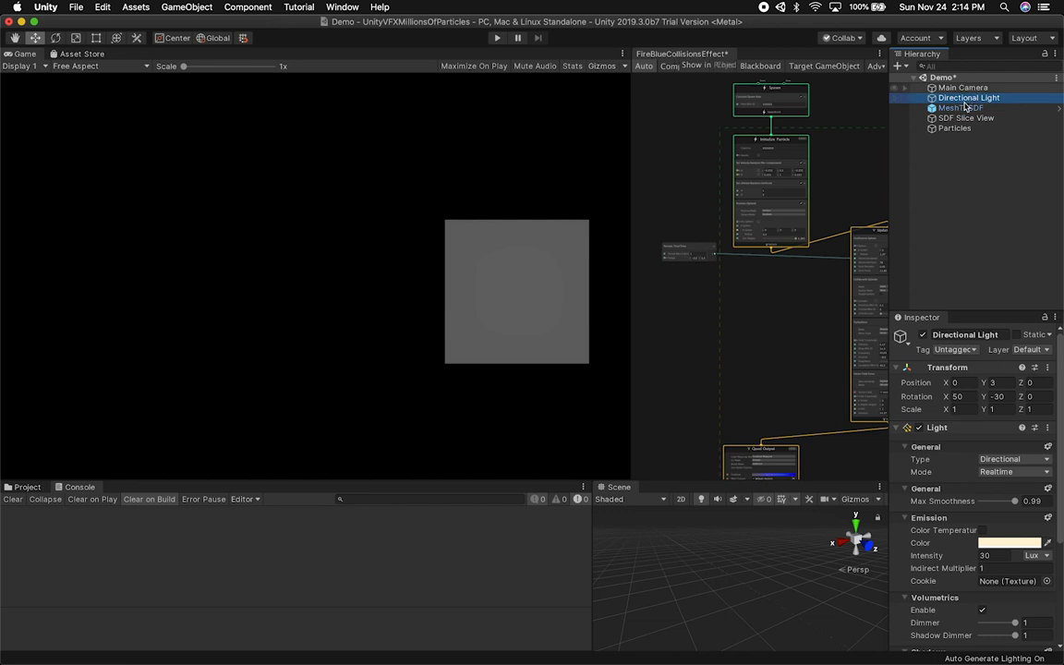
click(960, 108)
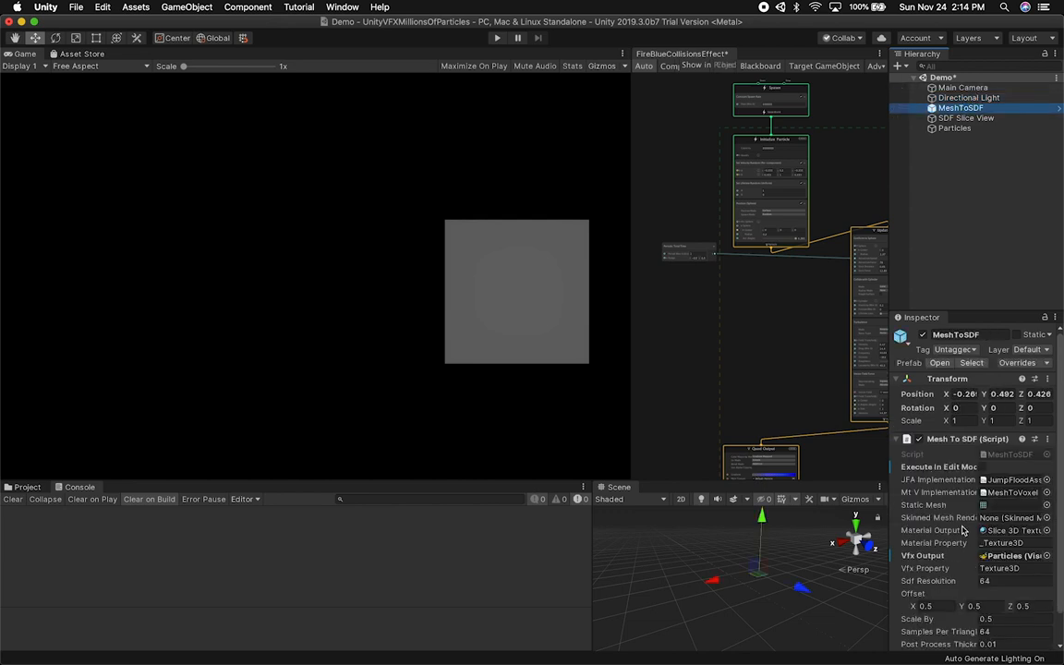
mouse_move(982, 218)
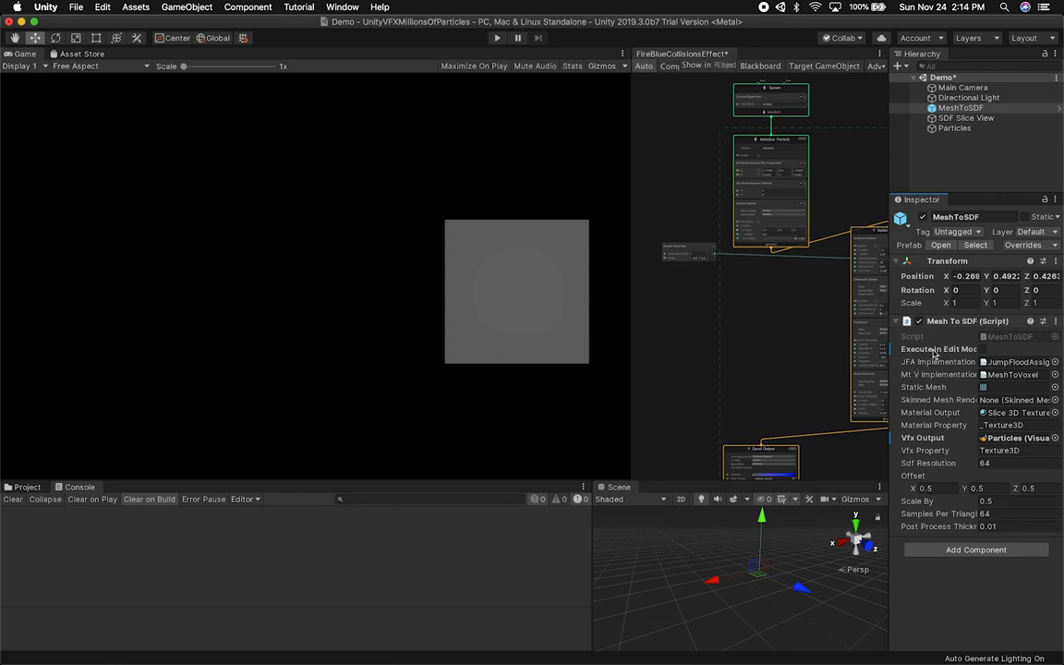
mouse_move(923, 388)
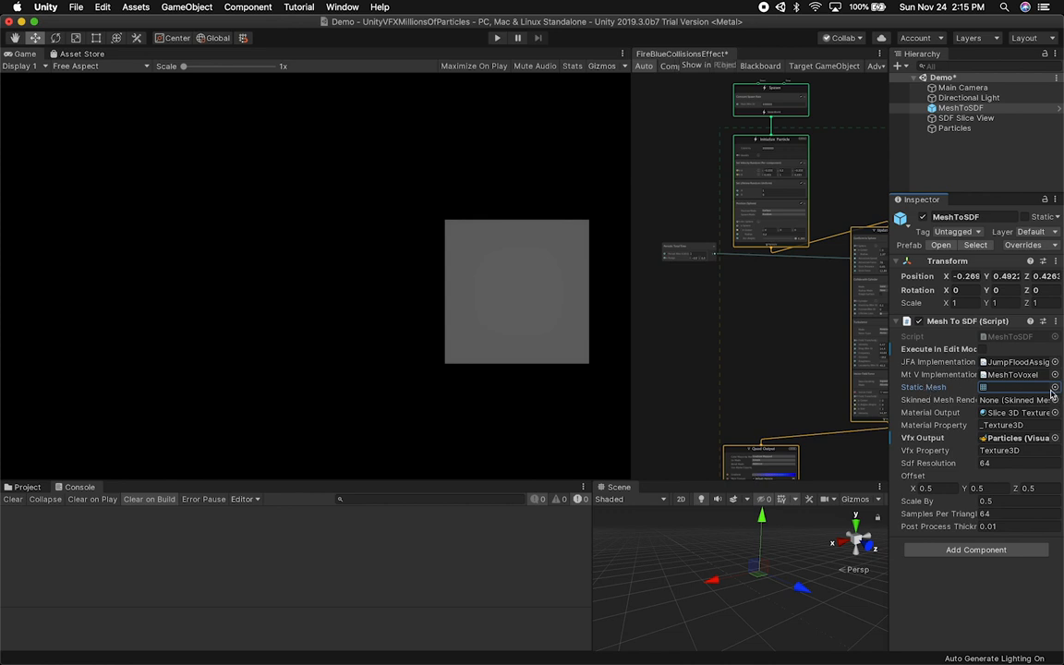
Step: Assign the Sphere mesh to the Mesh To SDF component's Static Mesh field
click(1053, 388)
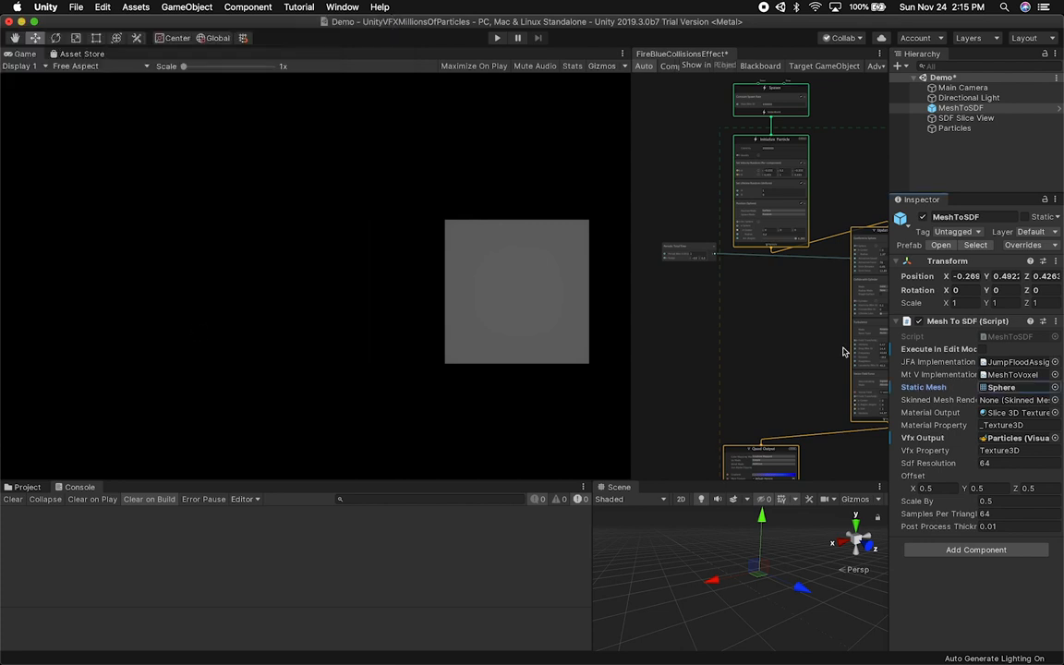
mouse_move(938, 410)
text(0.5)
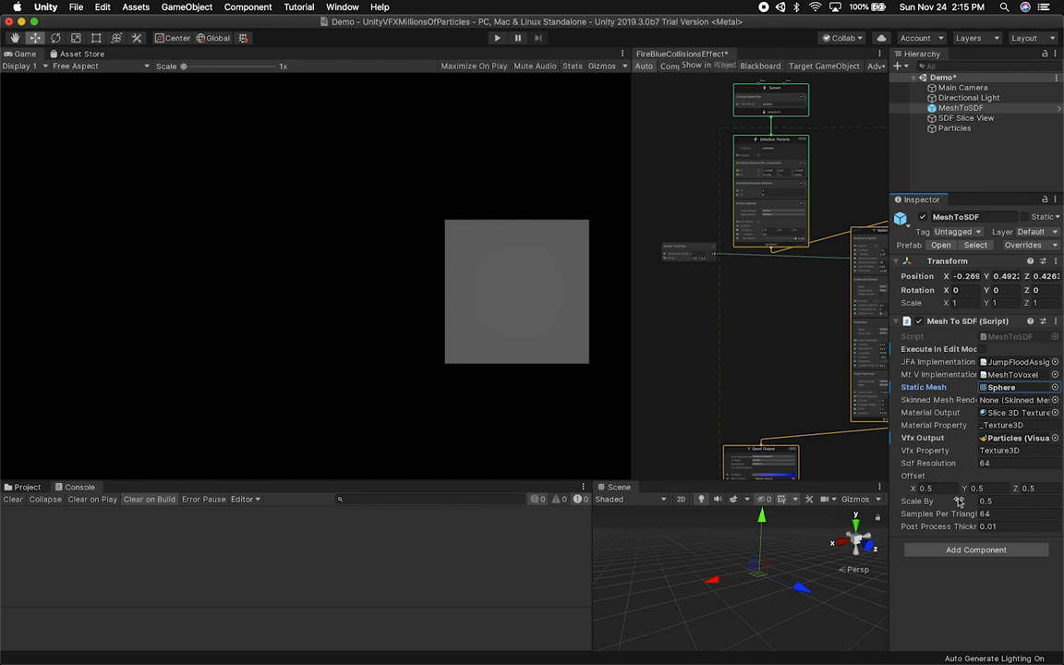
mouse_move(957, 163)
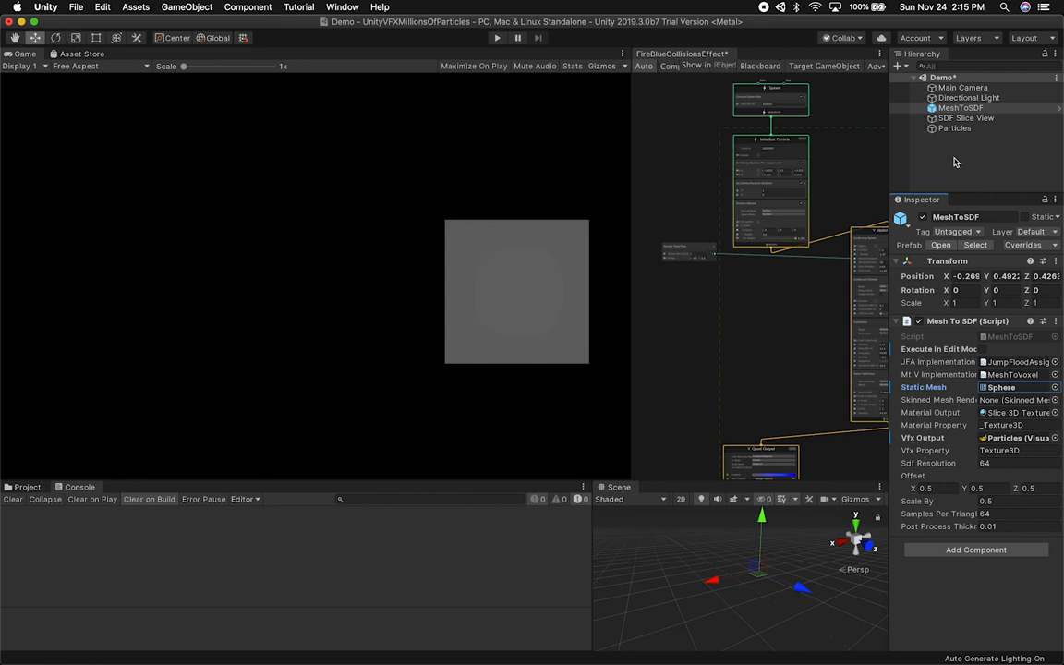
mouse_move(968, 351)
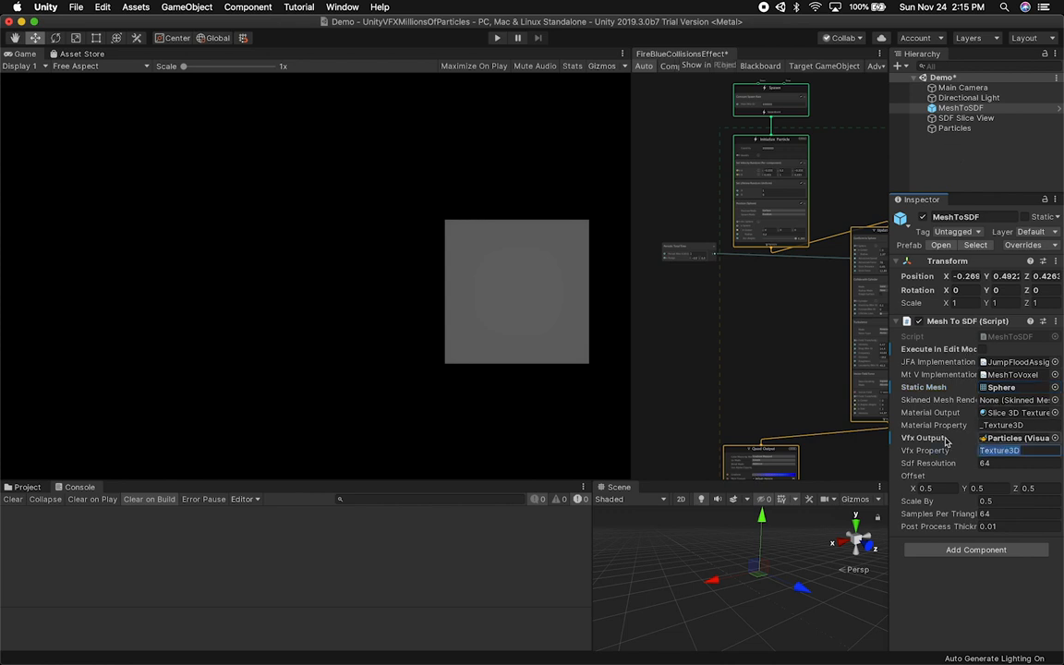
Step: Inspect the SDF Slice View and Particles objects, then open the Particles' DustyDebug VFX graph
click(966, 118)
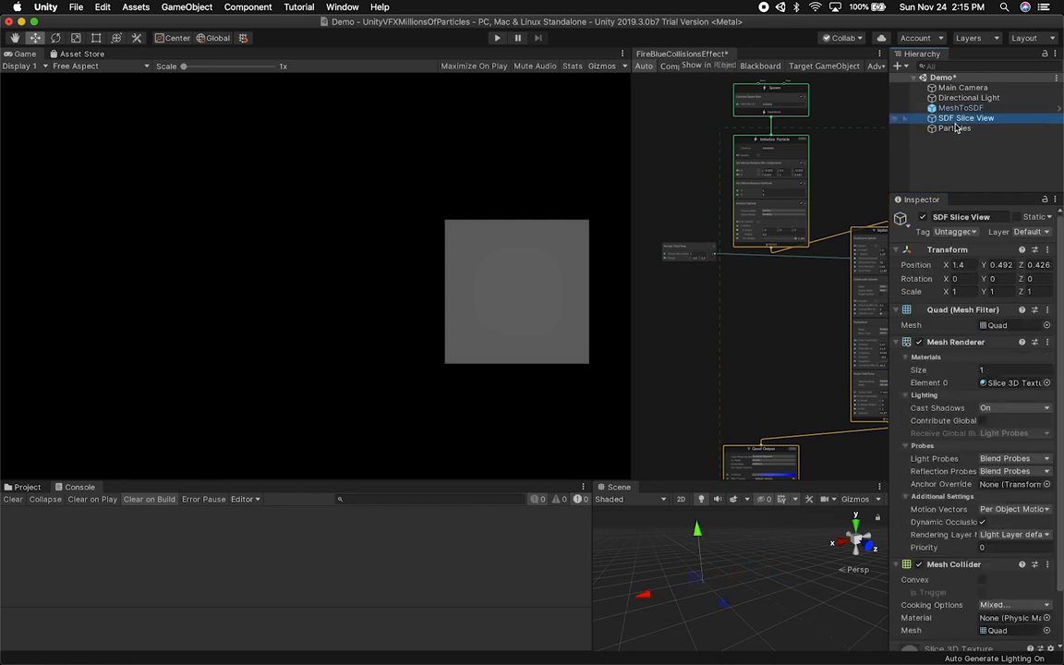
click(955, 127)
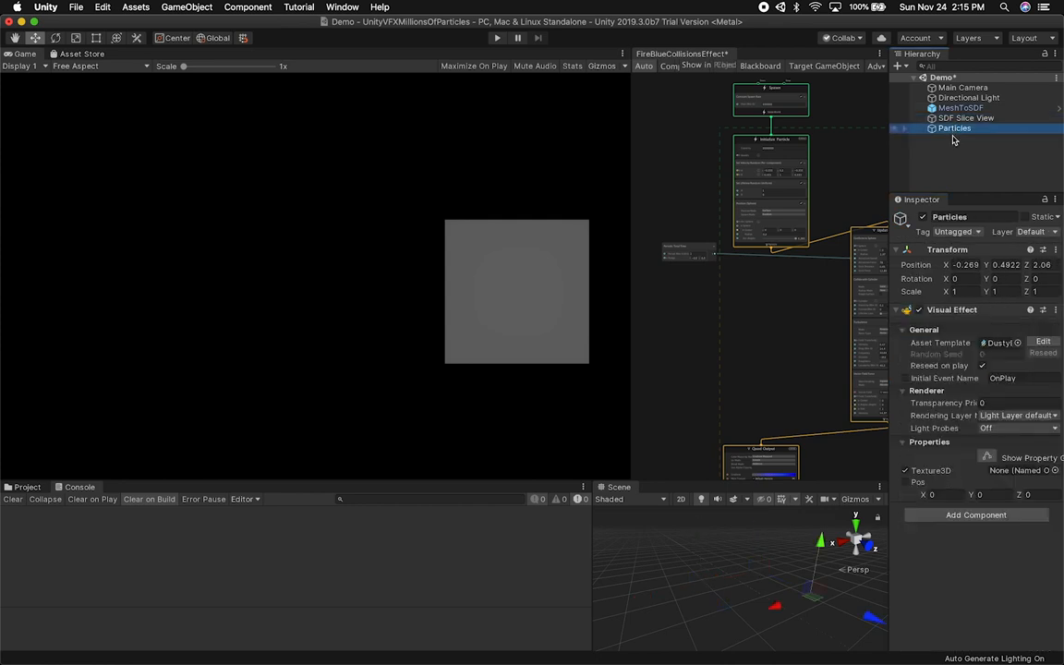
click(961, 107)
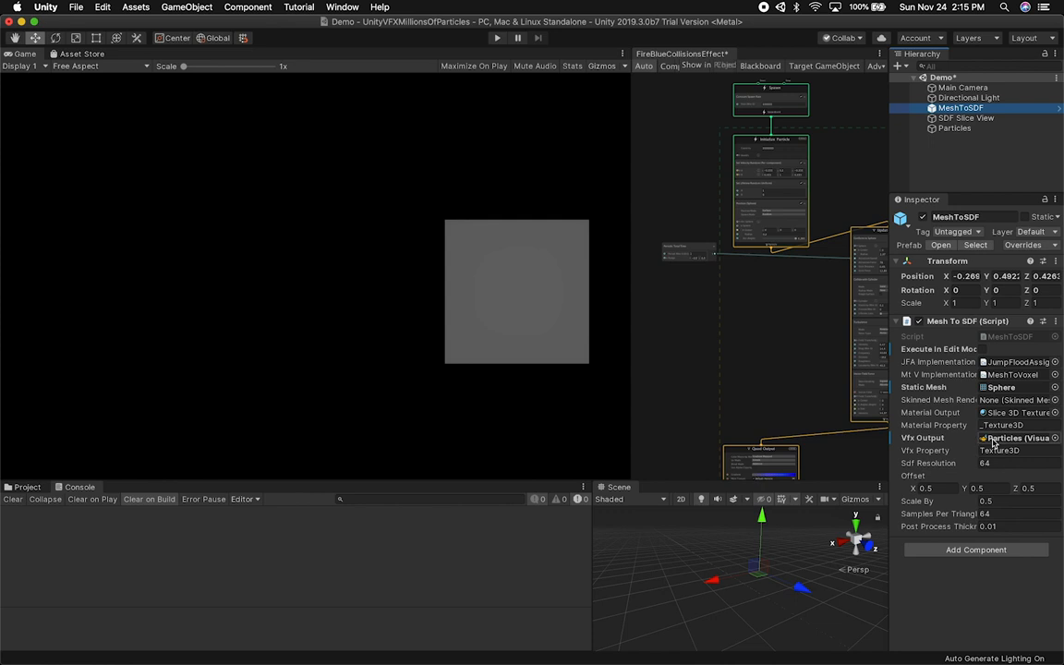
click(953, 128)
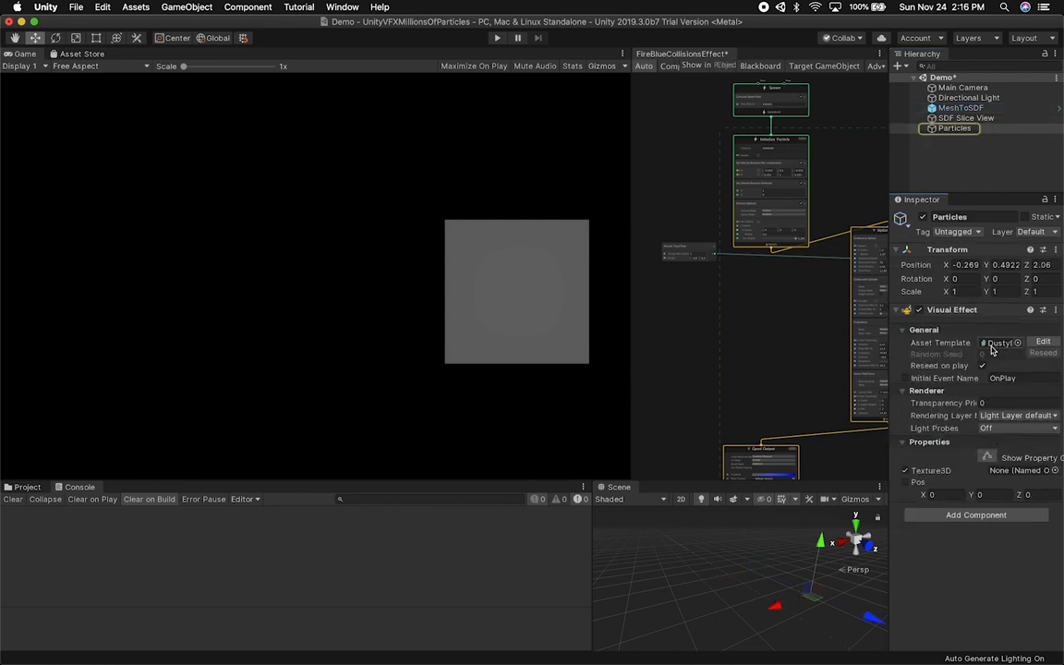
click(953, 127)
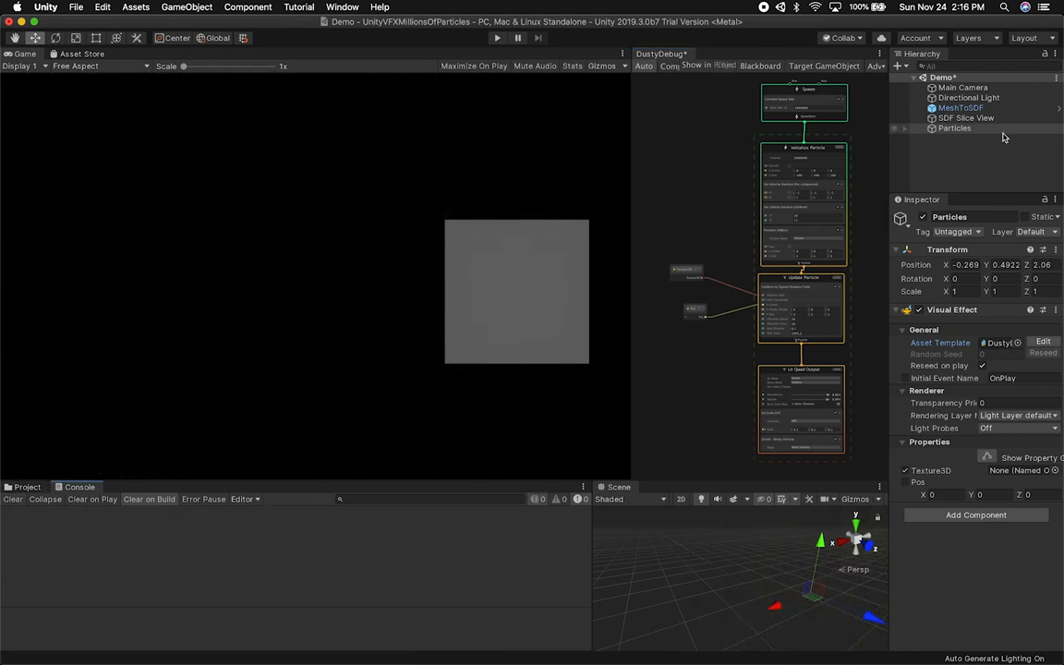
Step: Select MeshToSDF and run the Demo scene in Play mode to test the effect
click(961, 107)
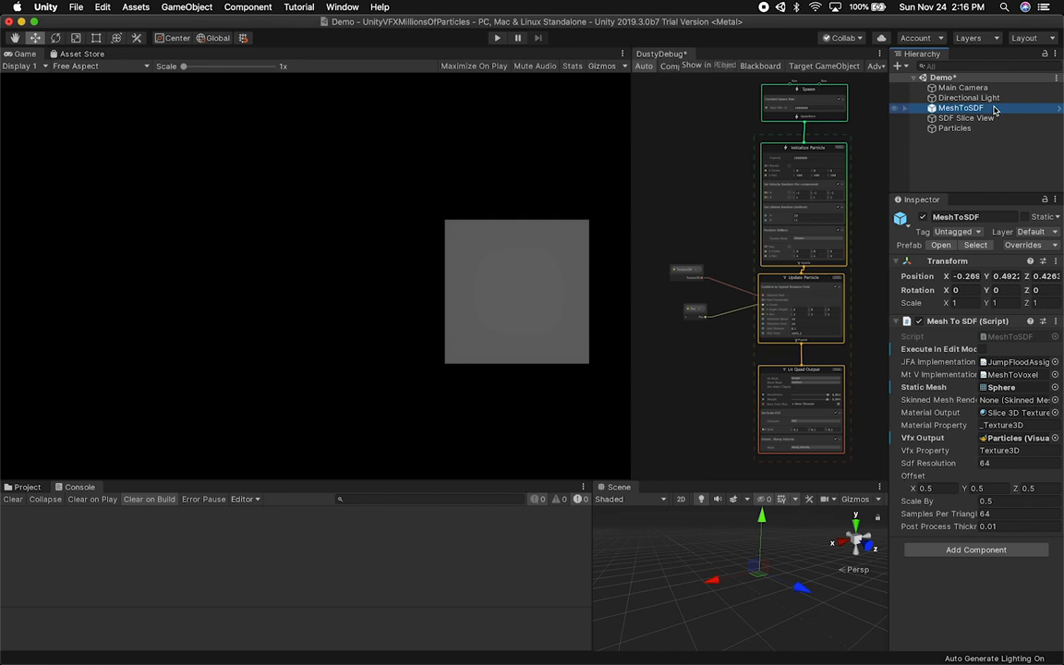
click(497, 37)
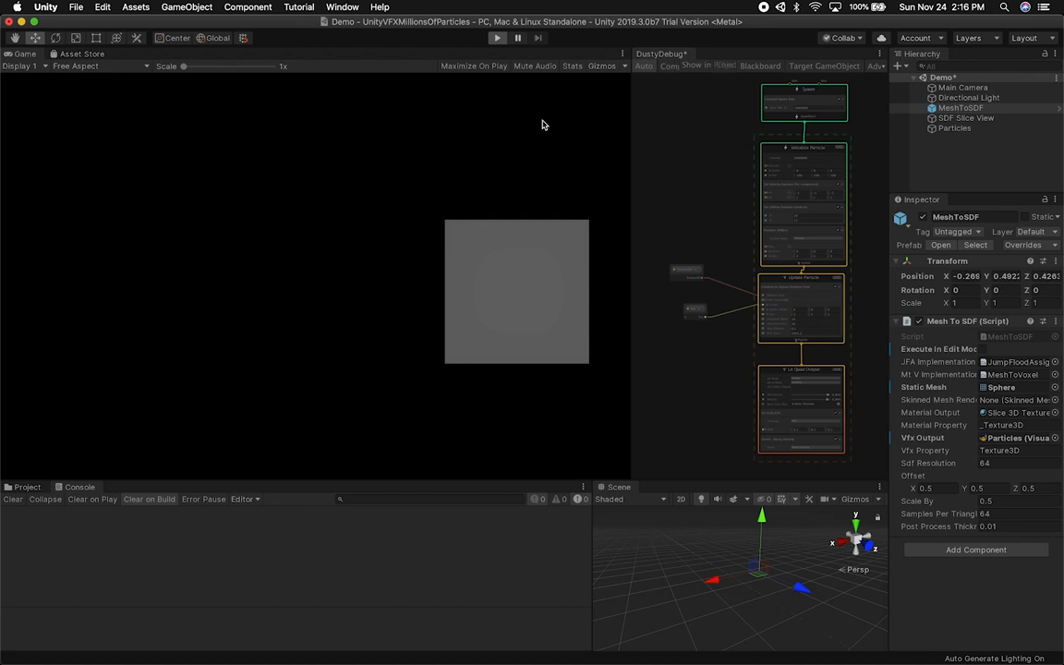
click(497, 37)
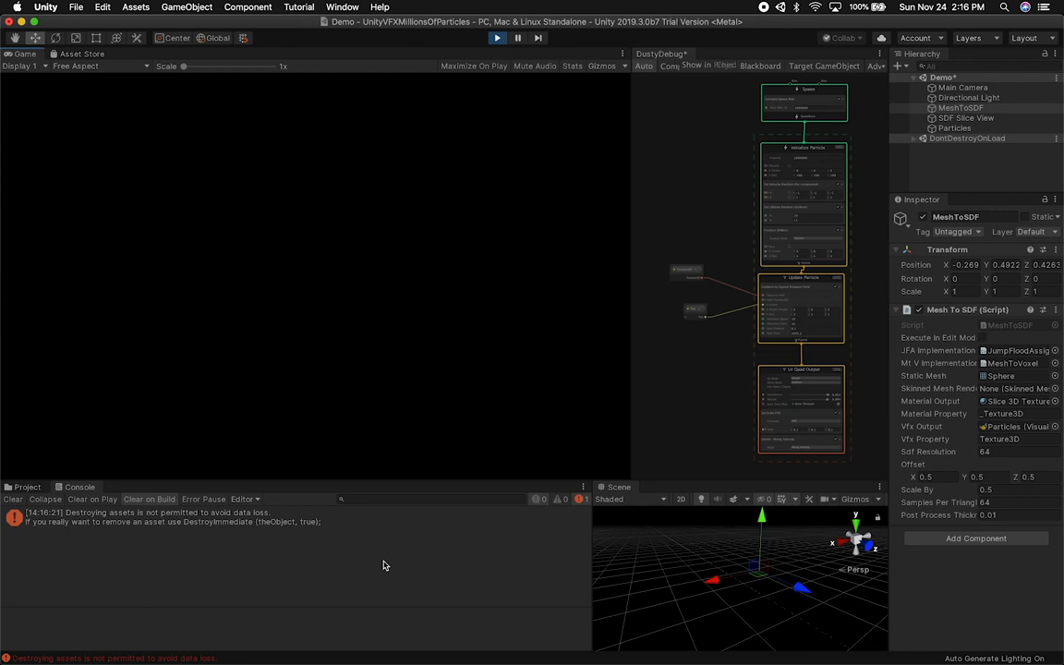
mouse_move(266, 519)
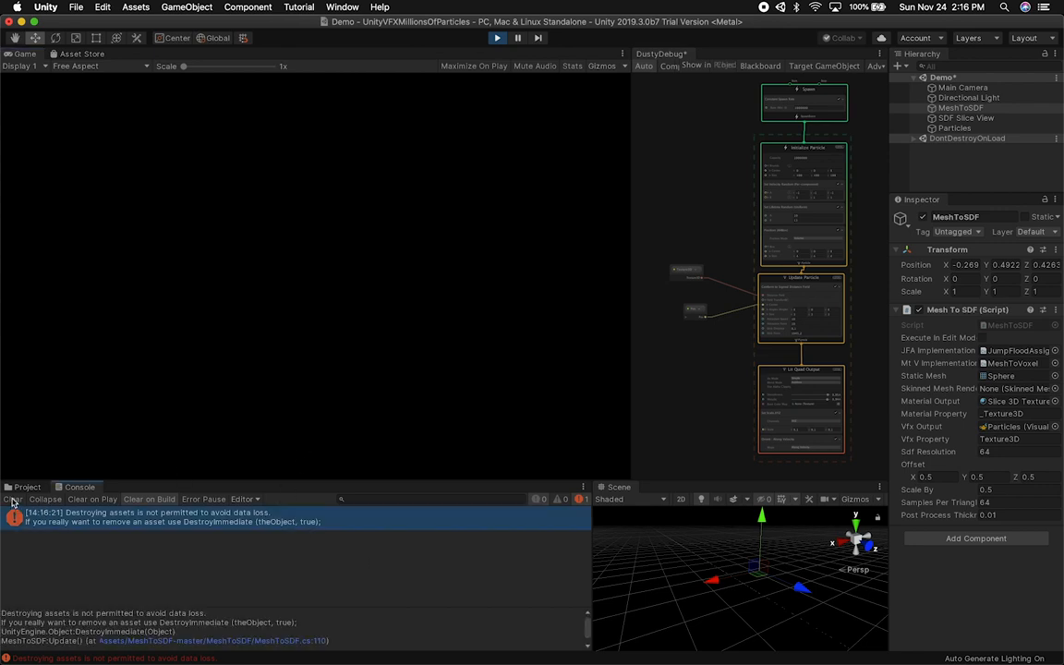
Step: Clear the console errors, stop the scene and start it playing again
click(11, 499)
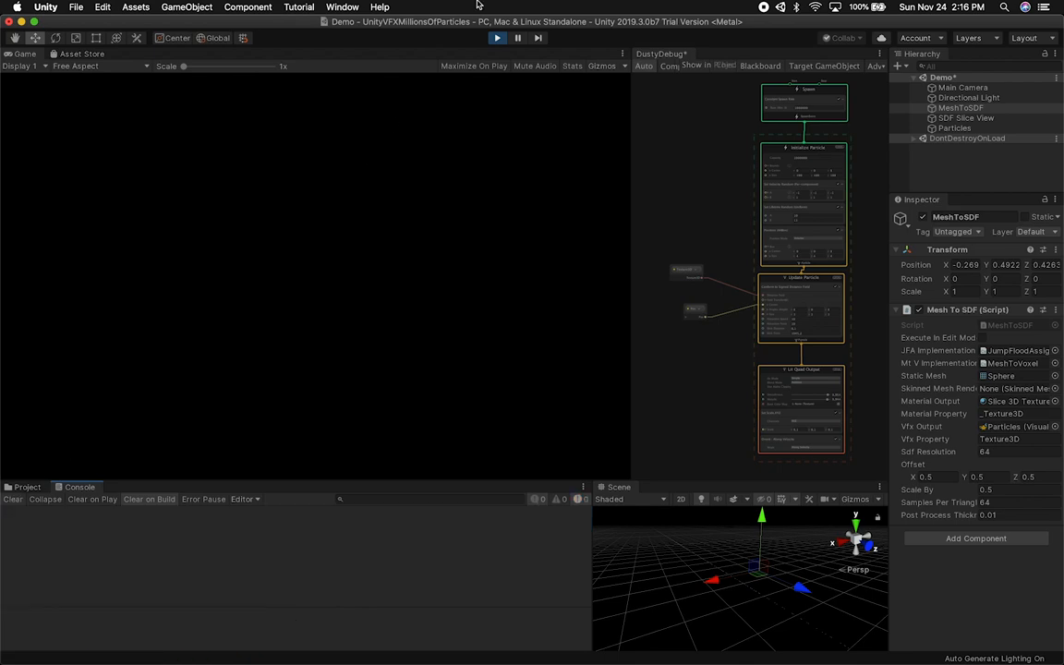
mouse_move(503, 120)
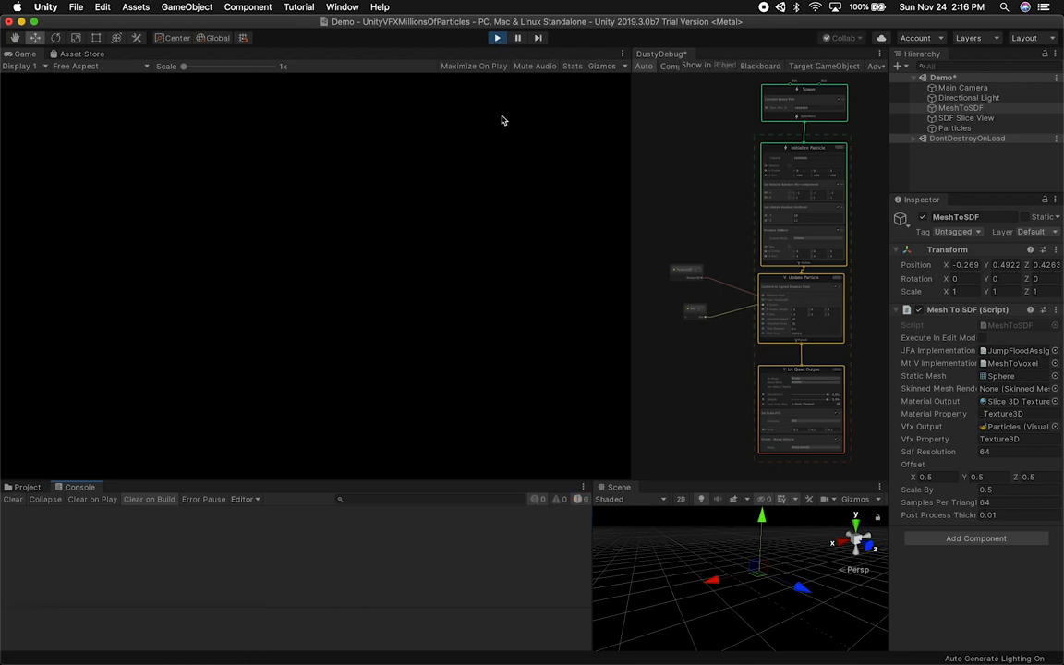
click(497, 37)
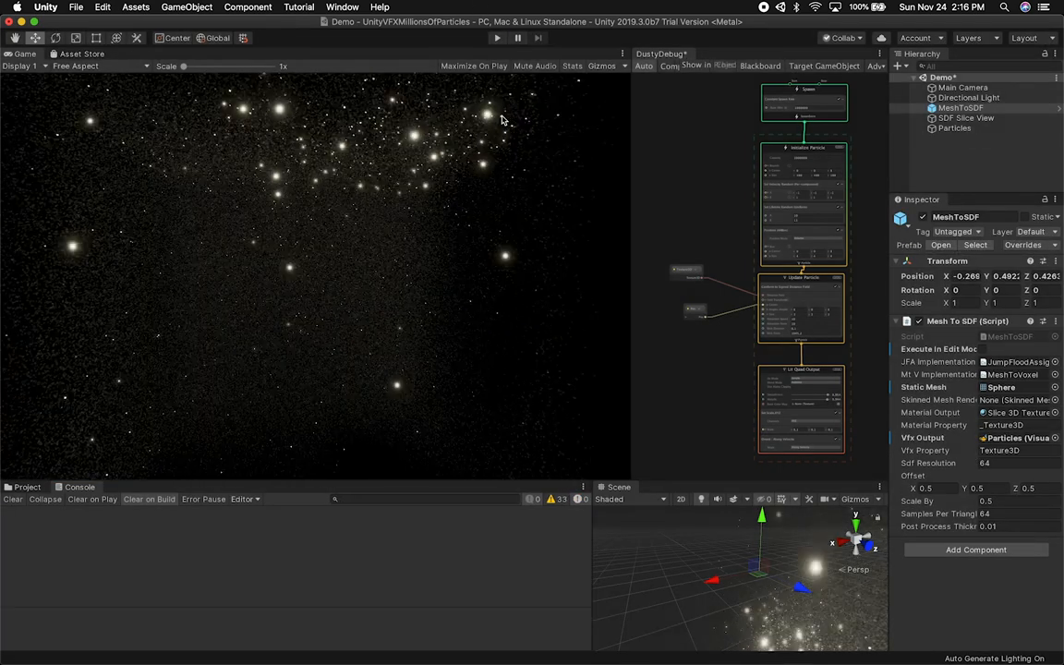
click(497, 37)
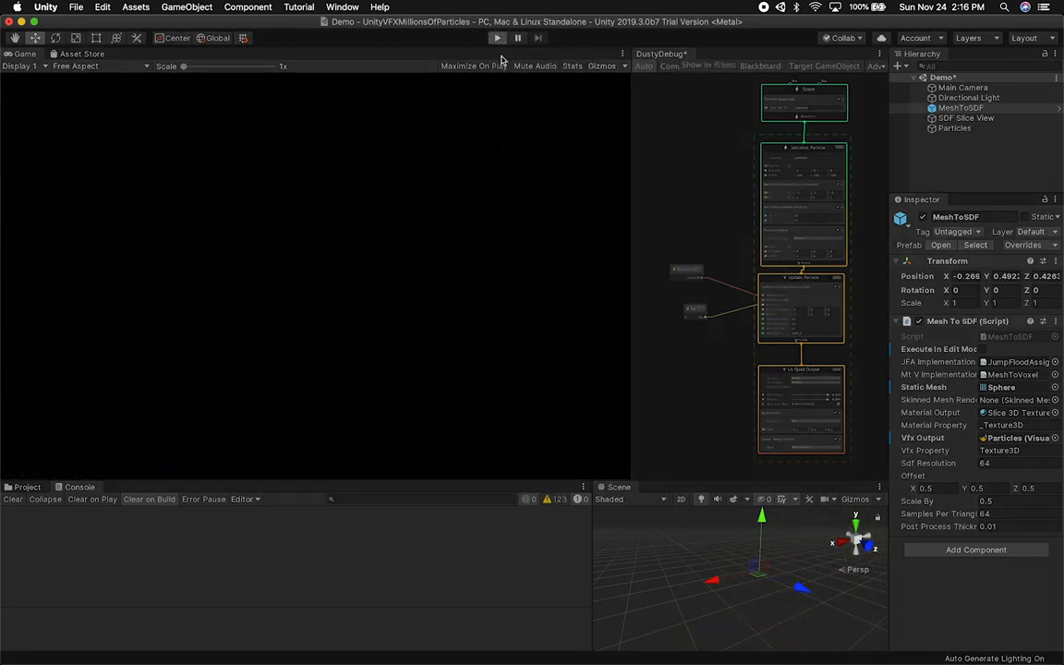
mouse_move(543, 153)
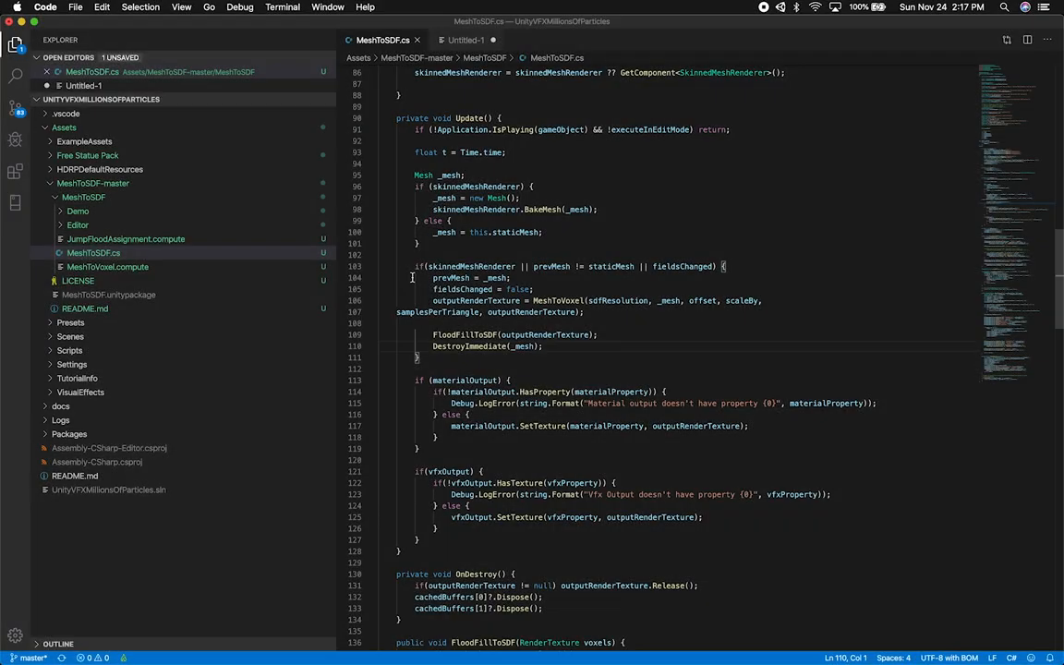
Step: Change the Update cleanup to DestroyImmediate(_mesh, true) in MeshToSDF.cs
double_click(484, 348)
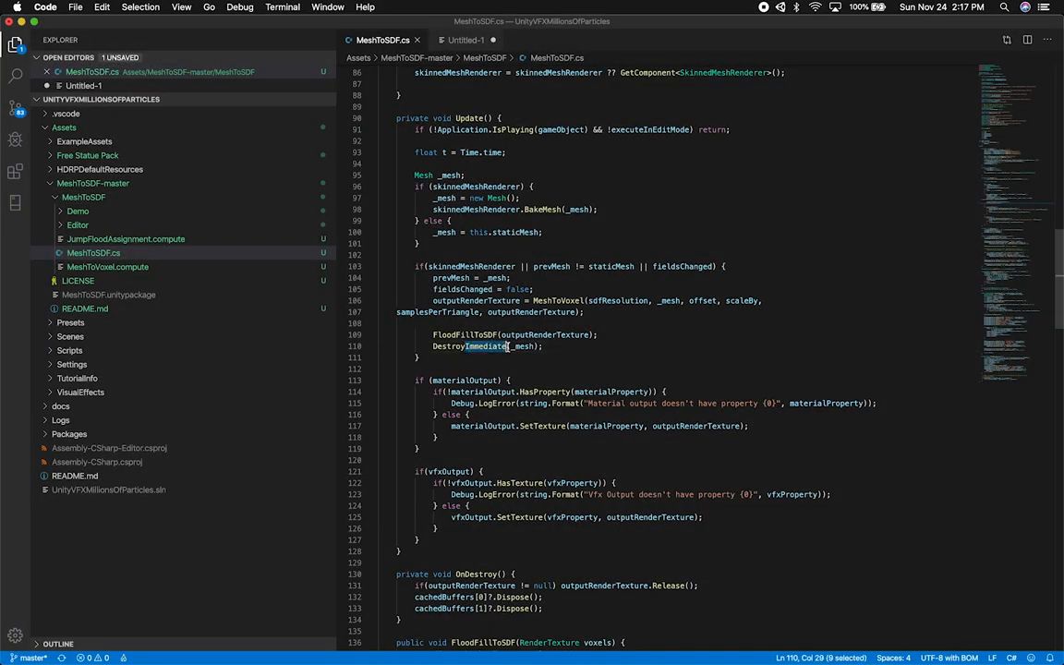
mouse_move(506, 380)
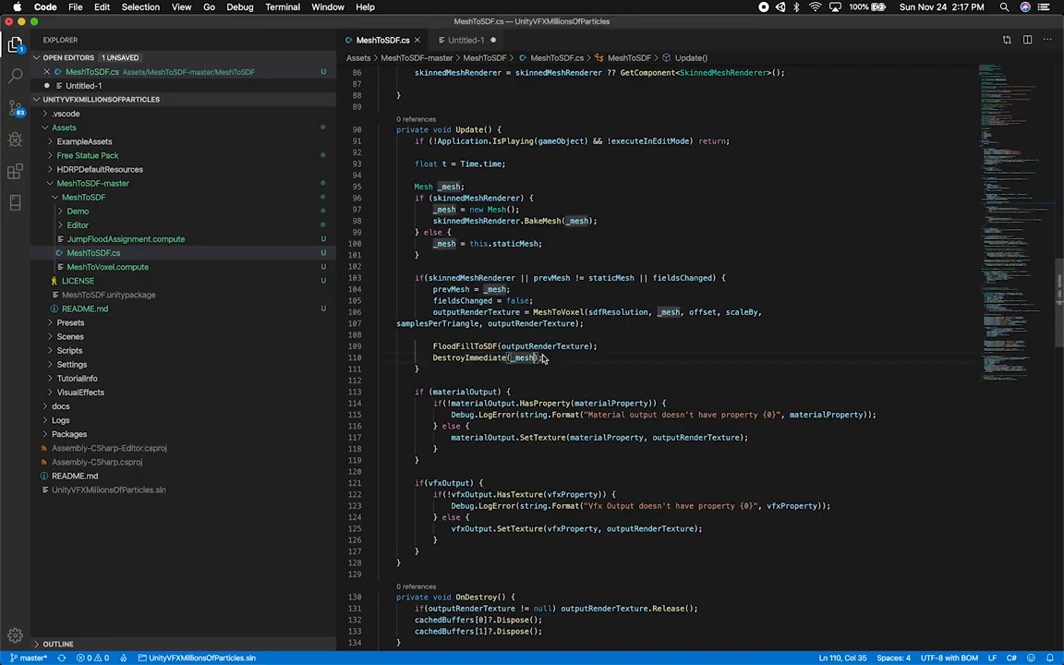
text(, true)
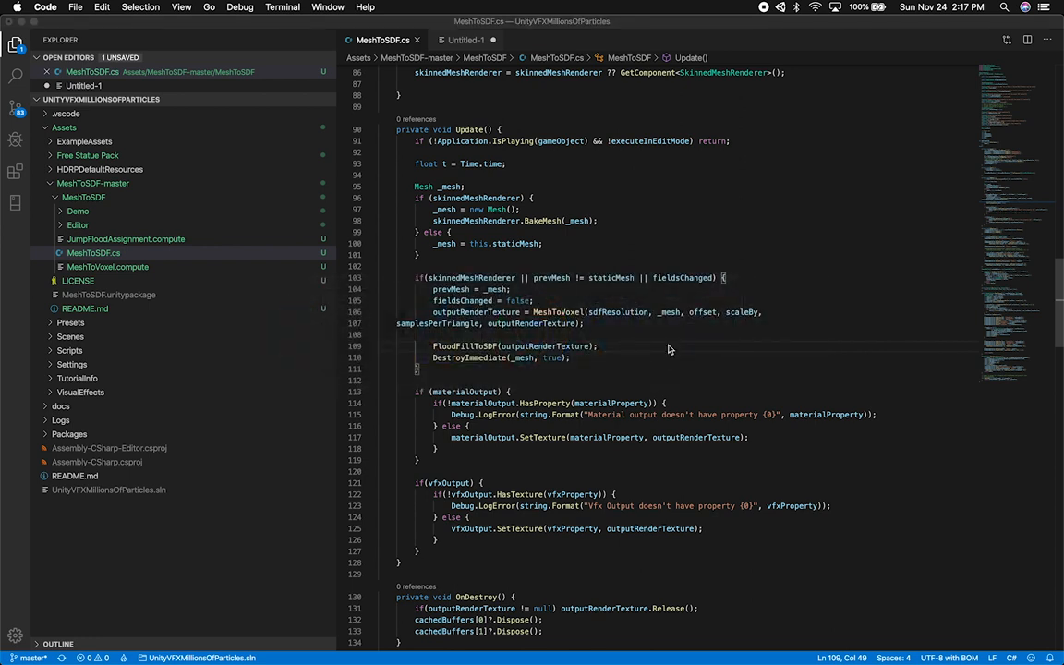
mouse_move(661, 328)
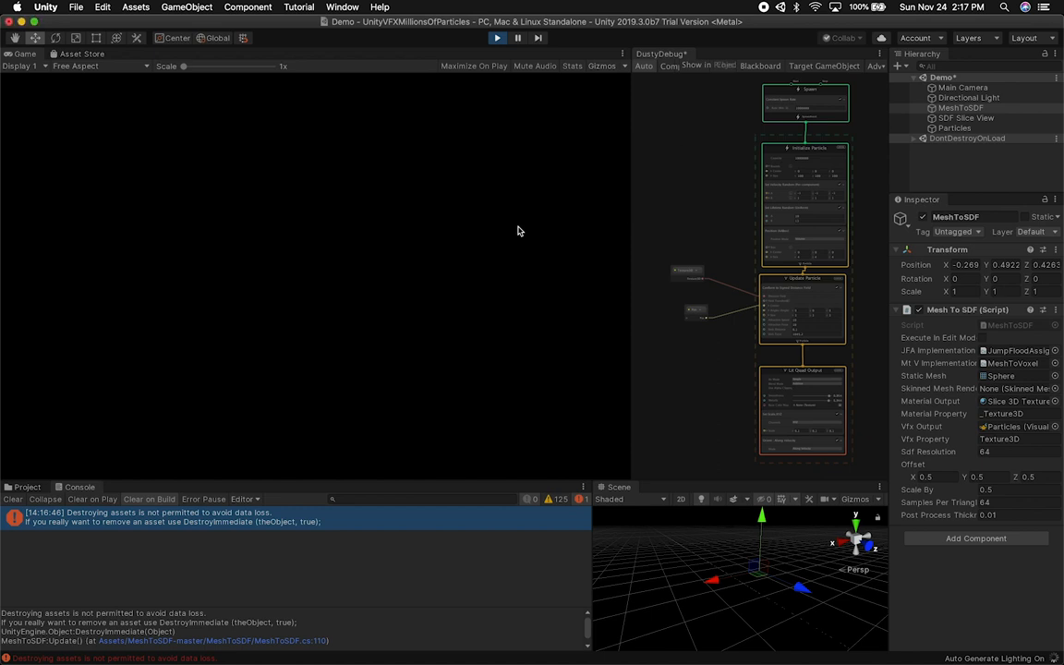
mouse_move(502, 59)
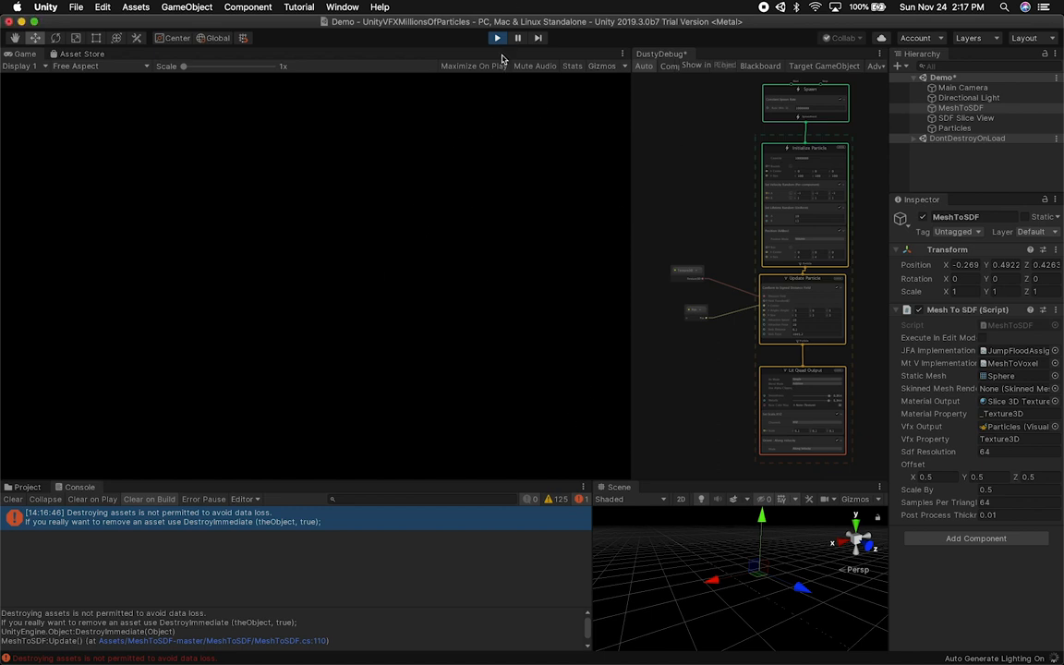
mouse_move(503, 83)
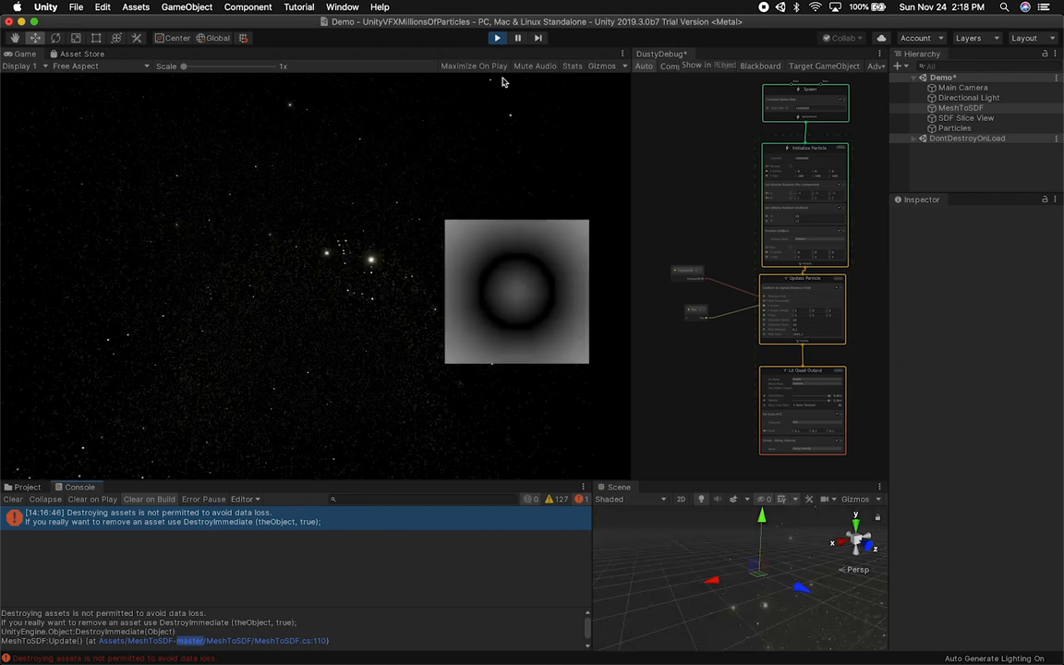
Step: Select MeshToSDF while the scene plays the glowing particle sphere beside the SDF slice
click(960, 107)
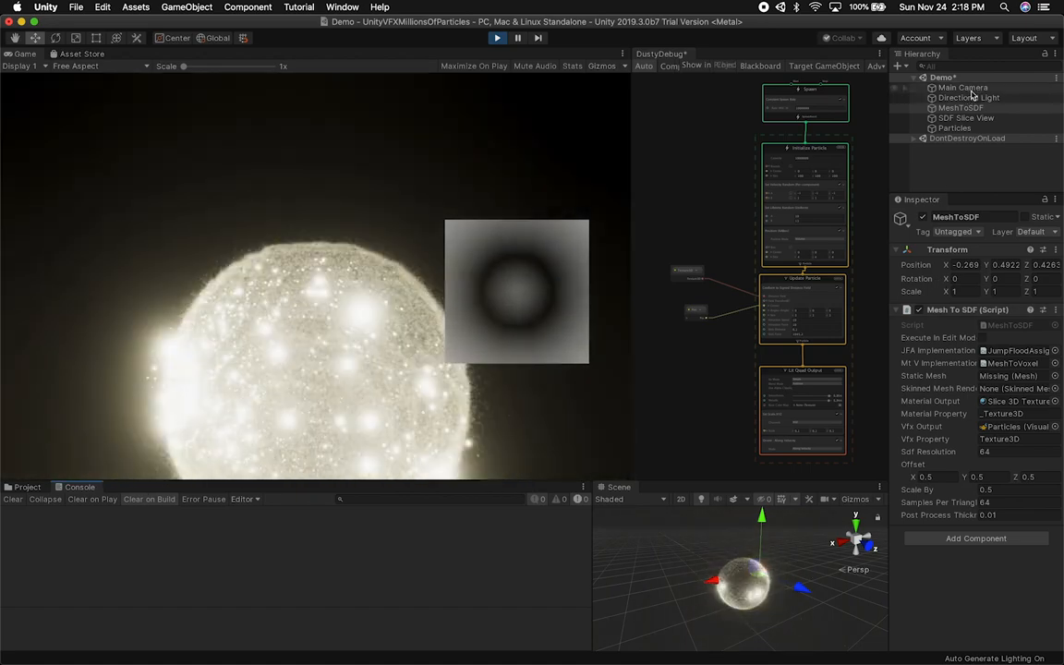
Step: Disable the Main Camera's SDF Slice View and drag its Field of View wider to frame the sphere
click(963, 87)
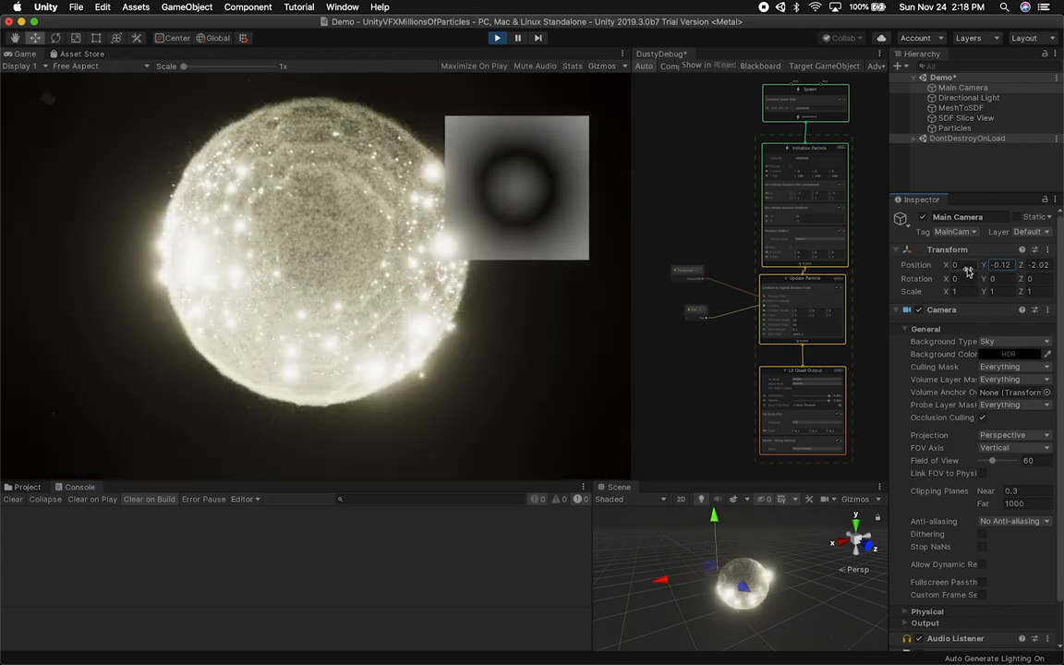
click(966, 118)
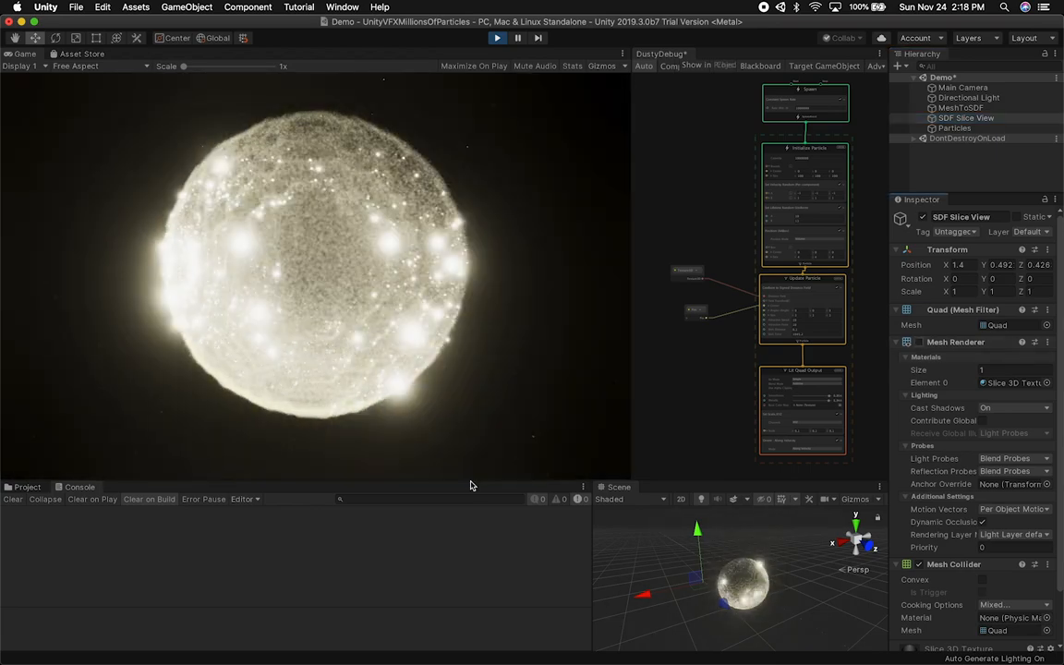
click(964, 87)
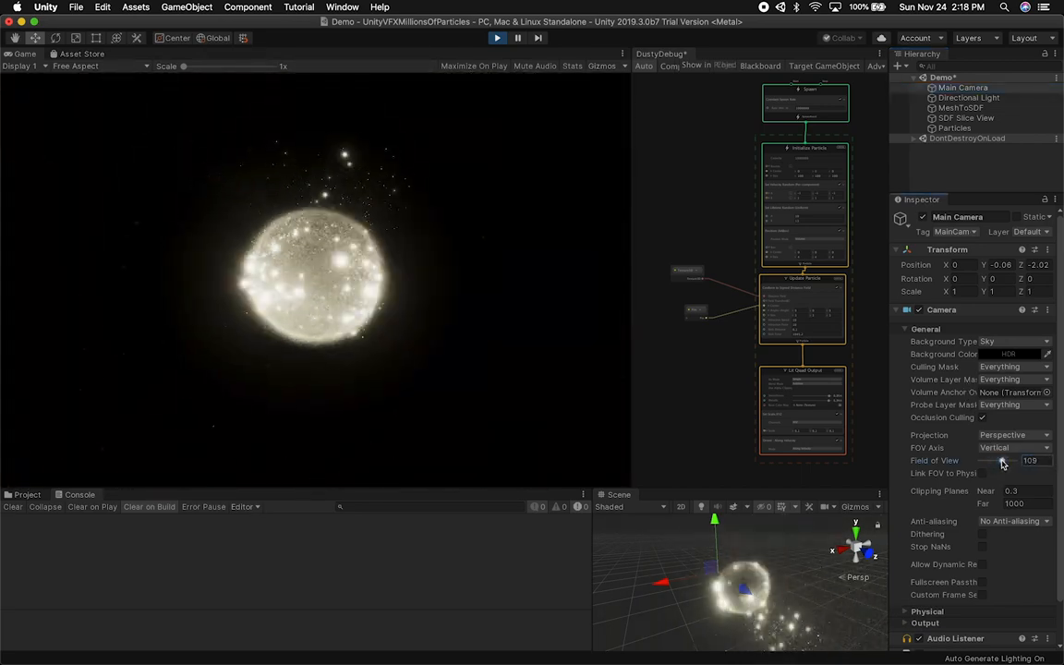
drag(1005, 460, 1001, 460)
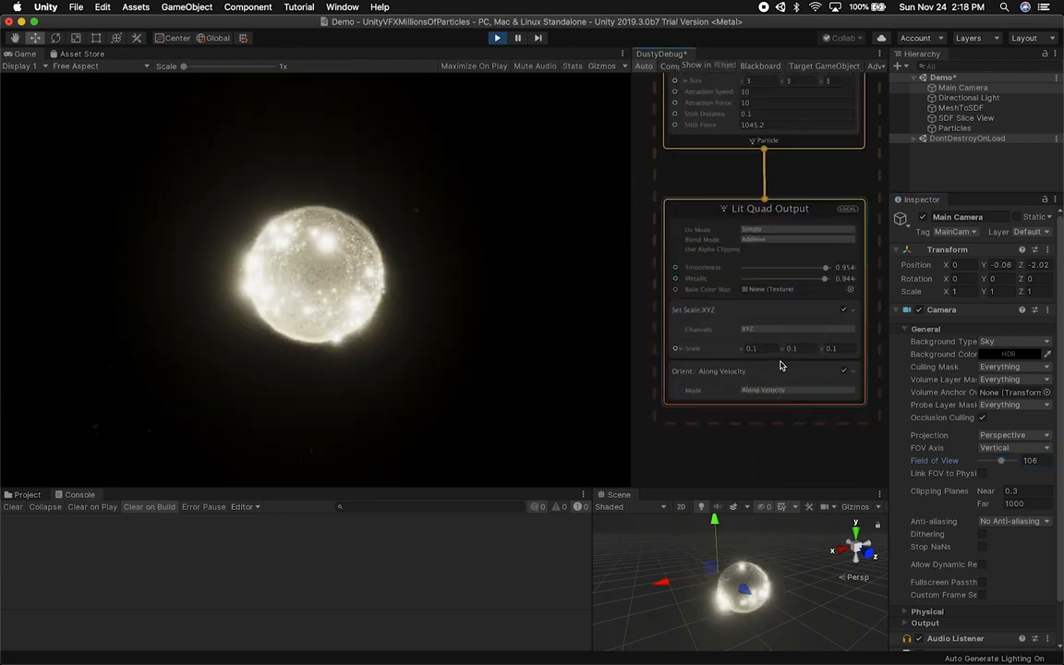
Step: Set the Lit Quad Output's Set Scale value to 0.05, then return to the MeshToSDF object
click(754, 347)
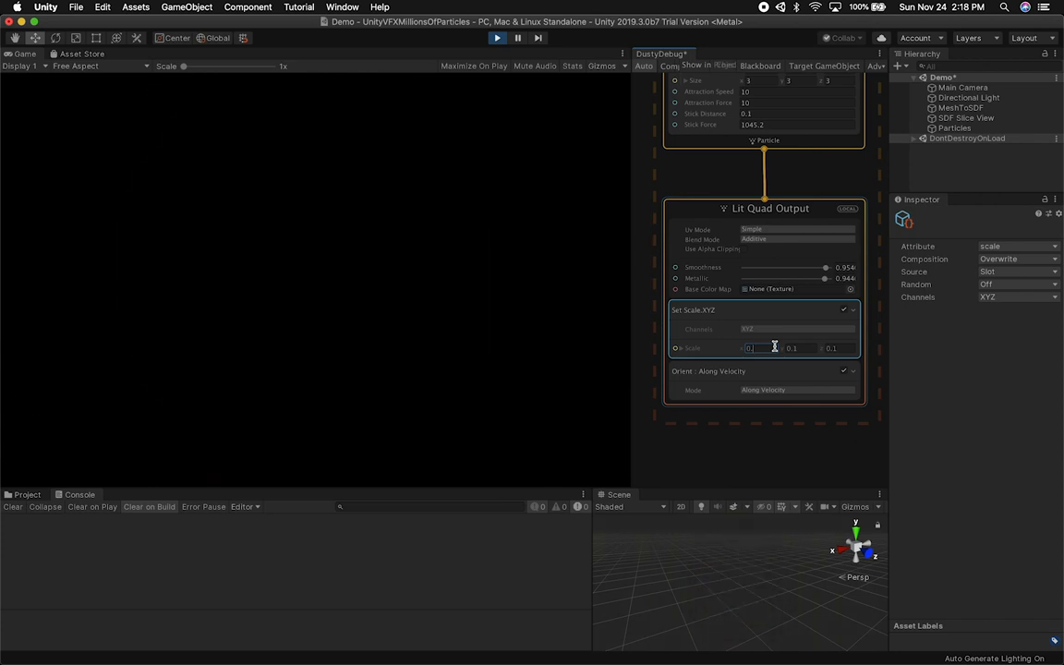
text(0.05)
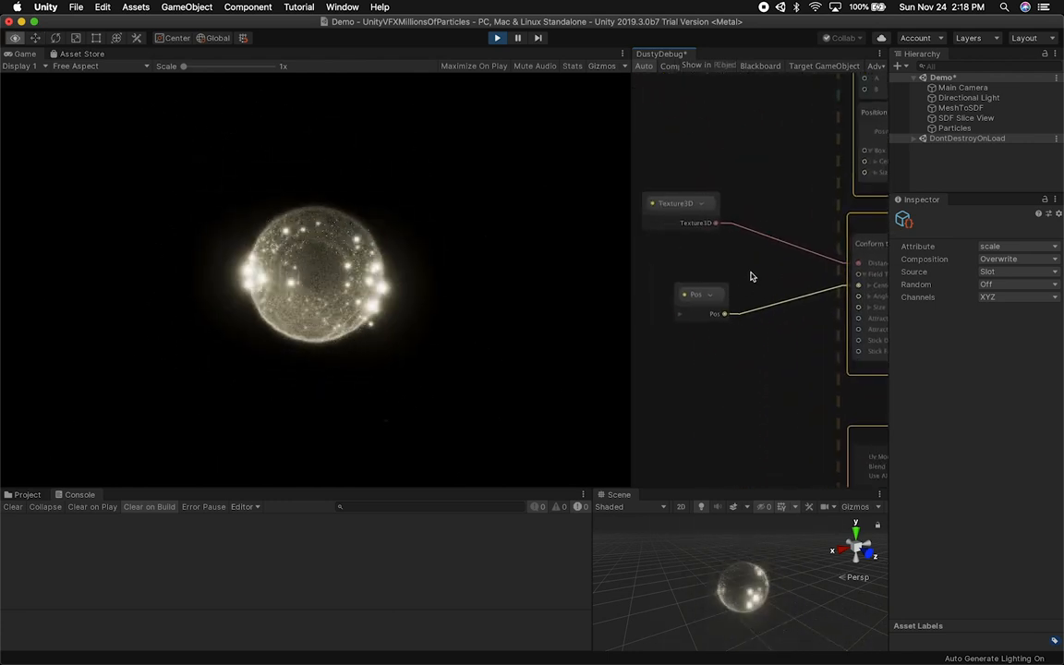
mouse_move(722, 244)
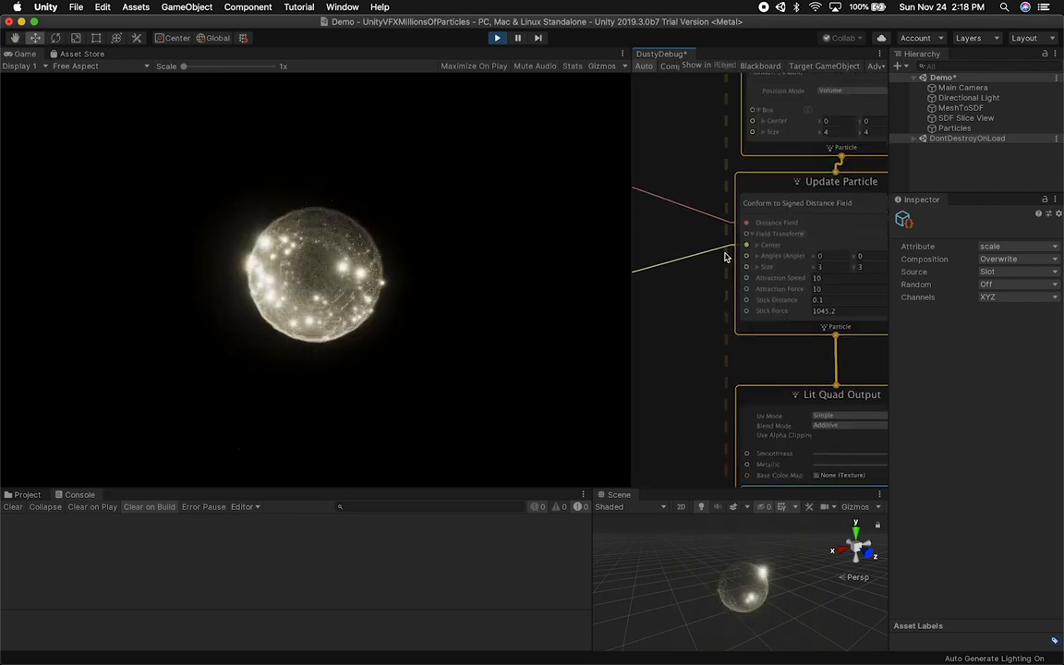
mouse_move(792, 218)
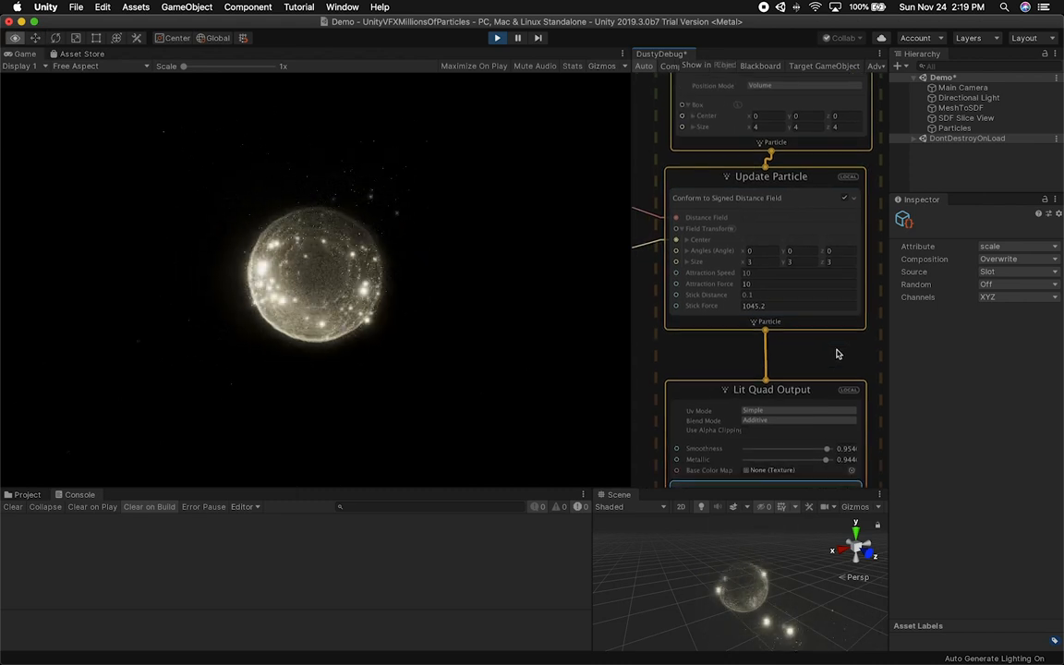
click(960, 107)
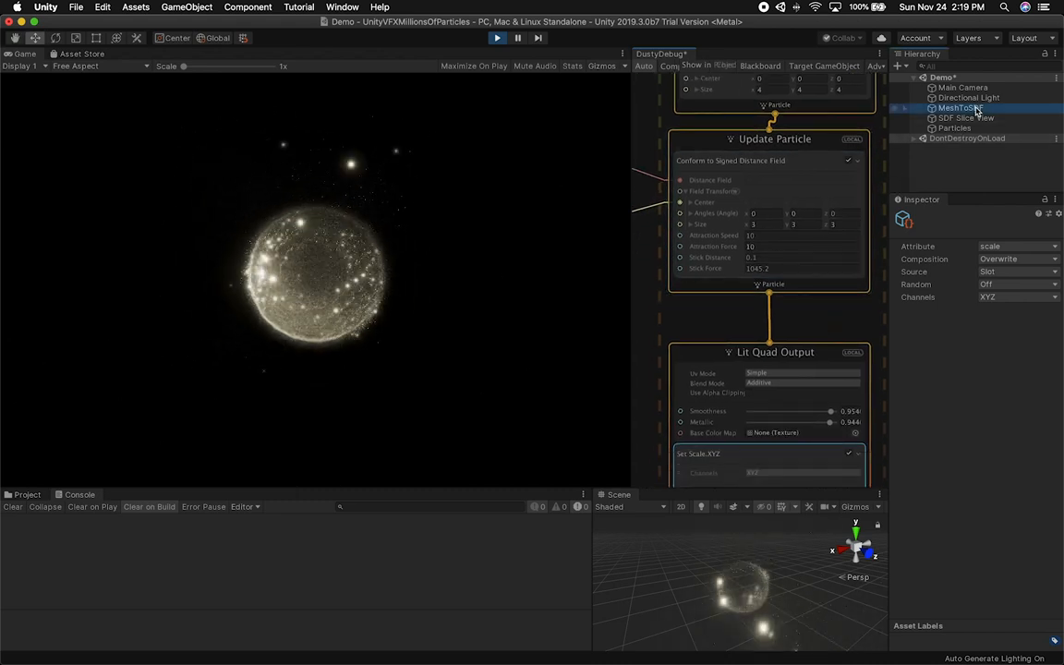
Step: Bring up the MeshToSDF Static Mesh picker to clear it and choose a replacement mesh
click(960, 108)
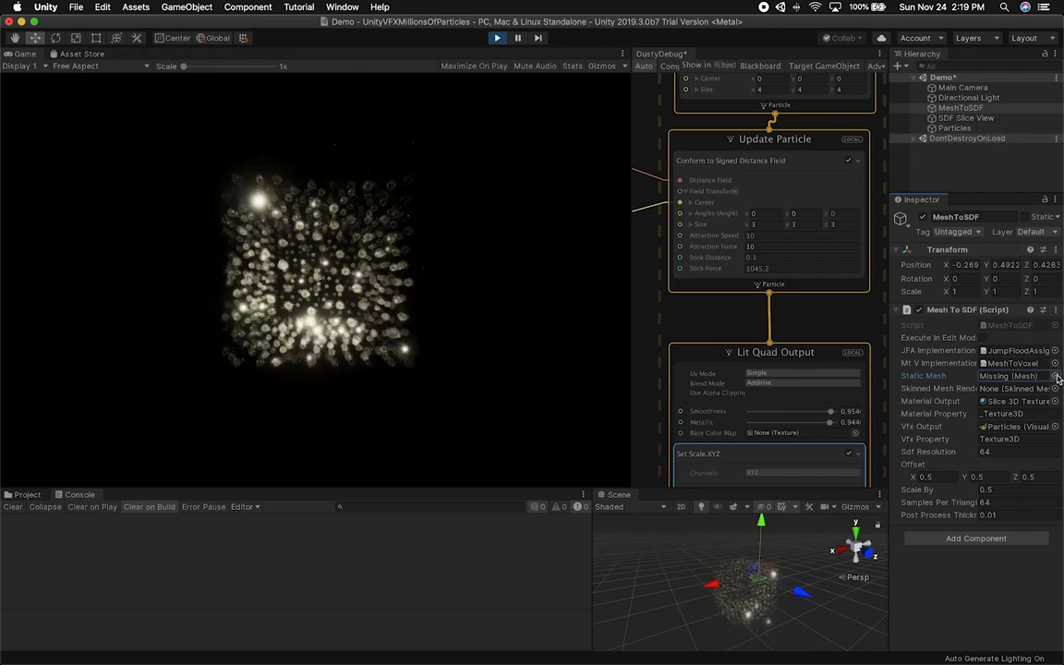
click(1053, 377)
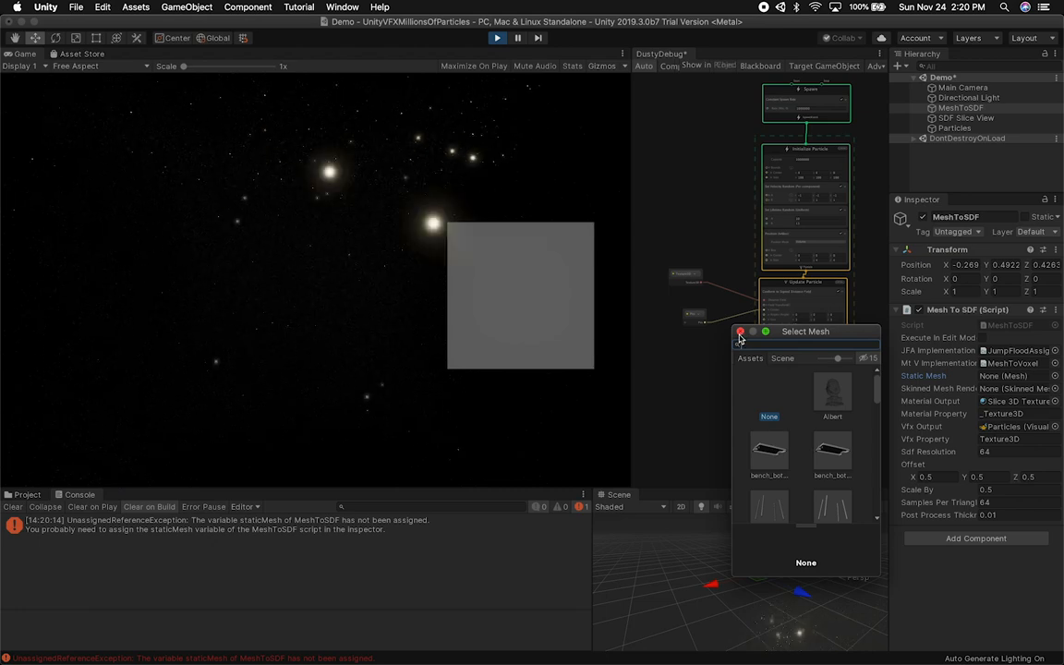
Step: Drag the Albert statue mesh from the Free Statue Pack's Meshes folder into the Demo scene and select it
click(739, 333)
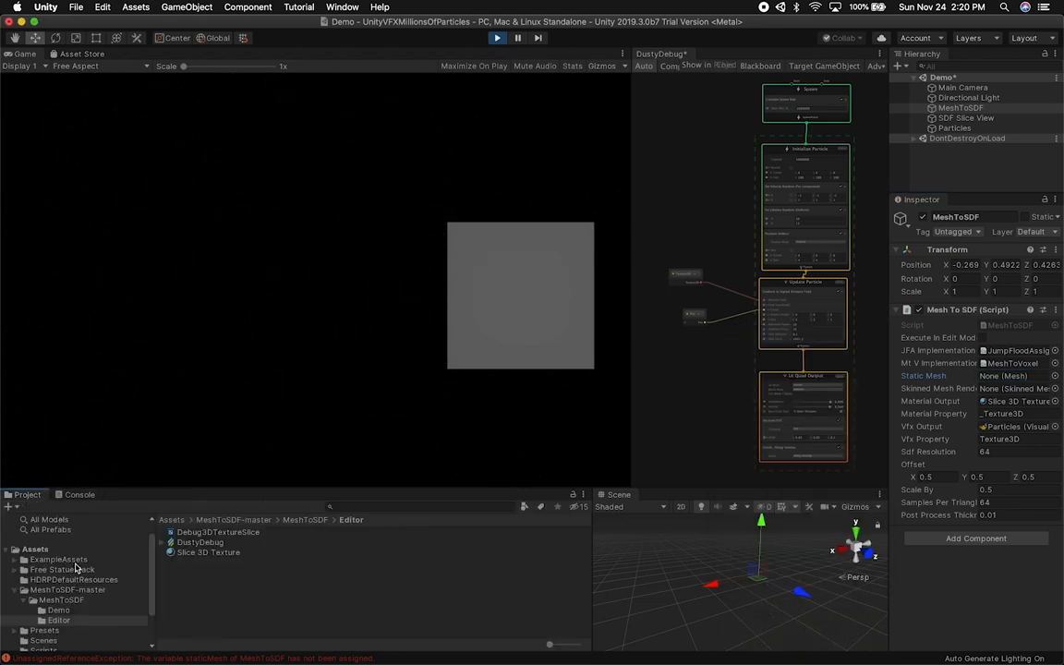
click(63, 569)
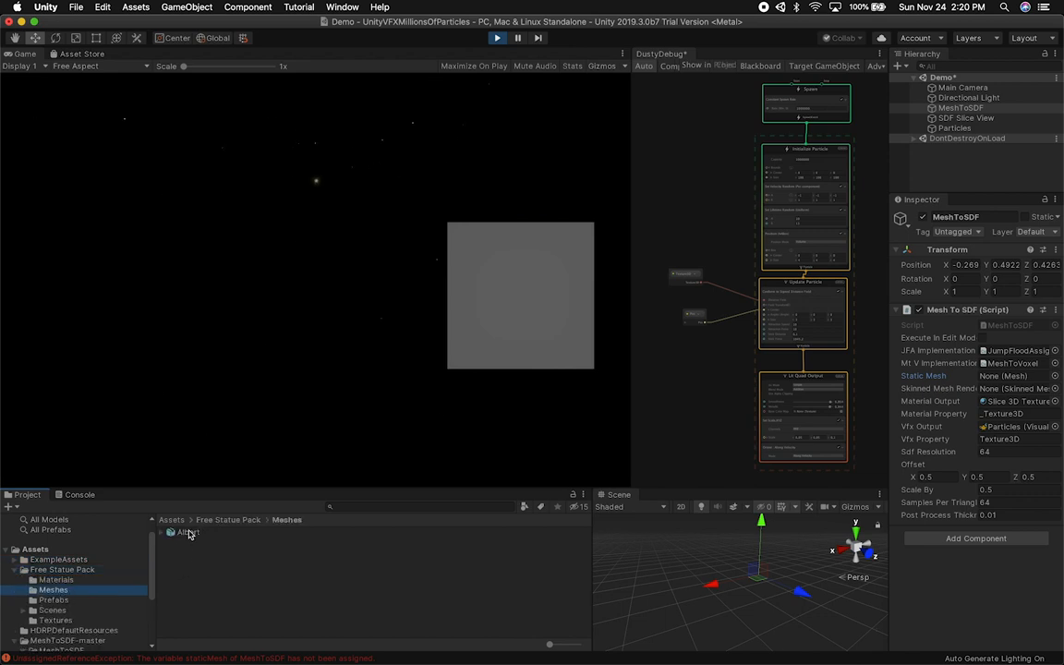
click(189, 532)
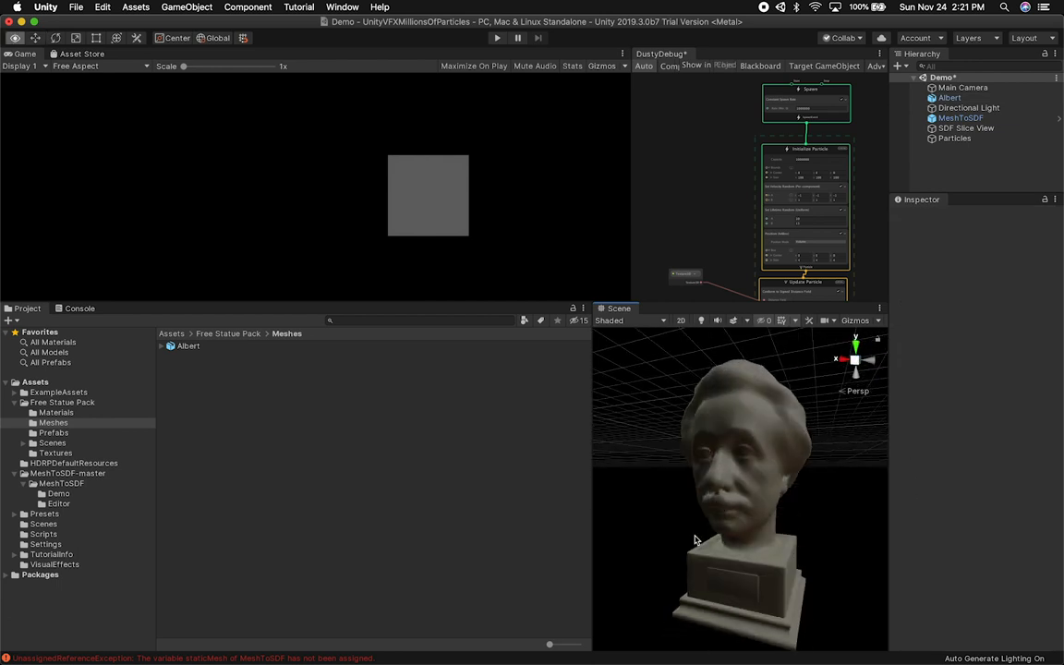
drag(694, 539, 773, 528)
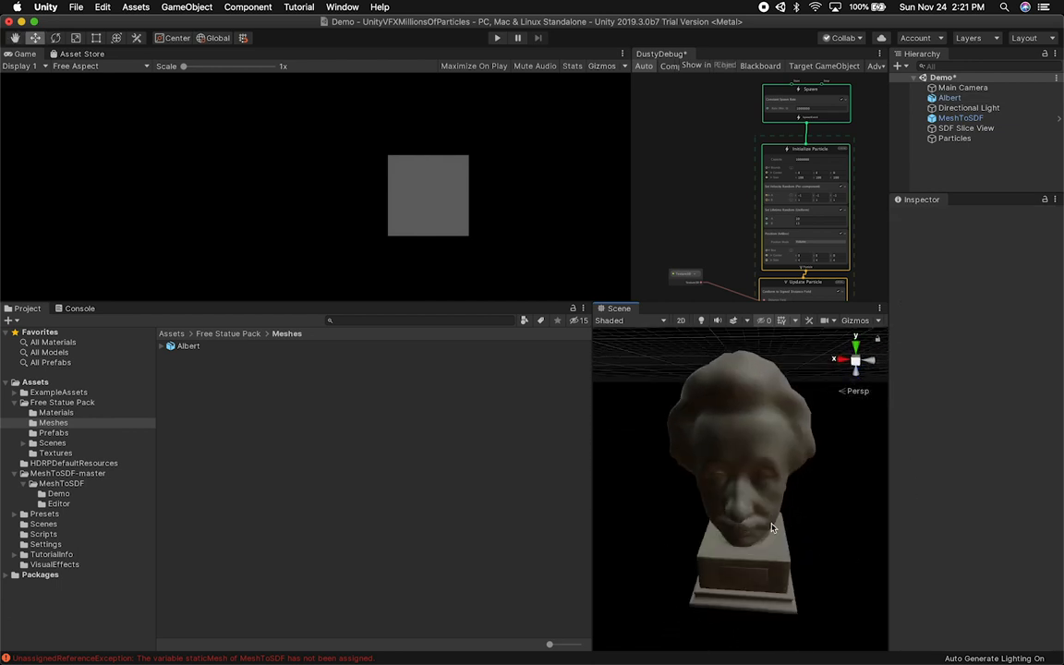
click(949, 96)
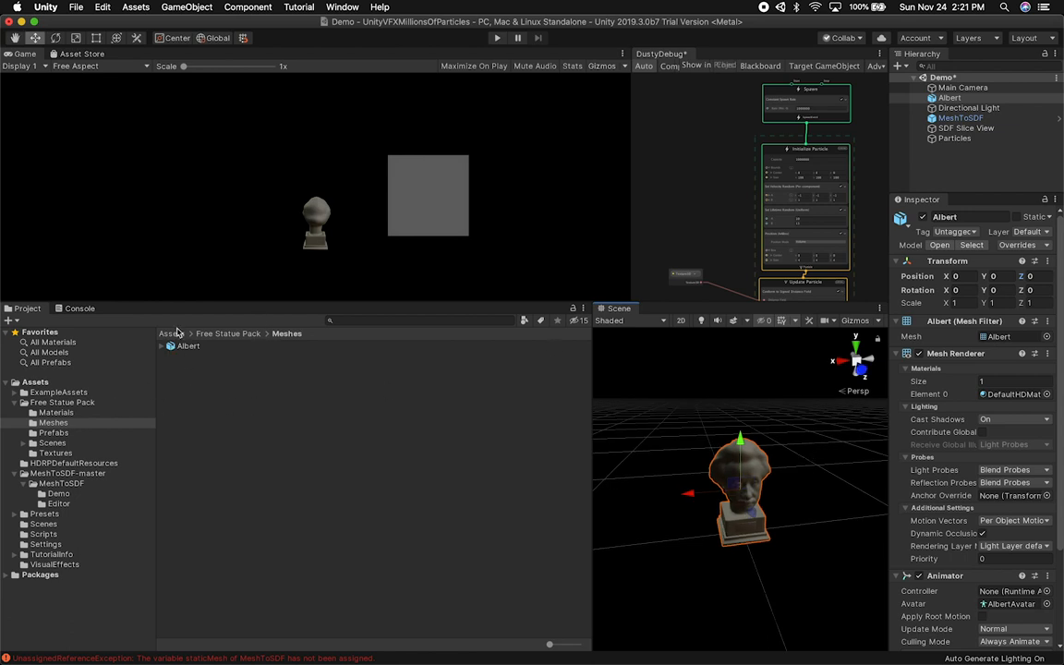
Step: Inspect the Albert asset's mesh vertex counts and scroll through its import settings
click(189, 345)
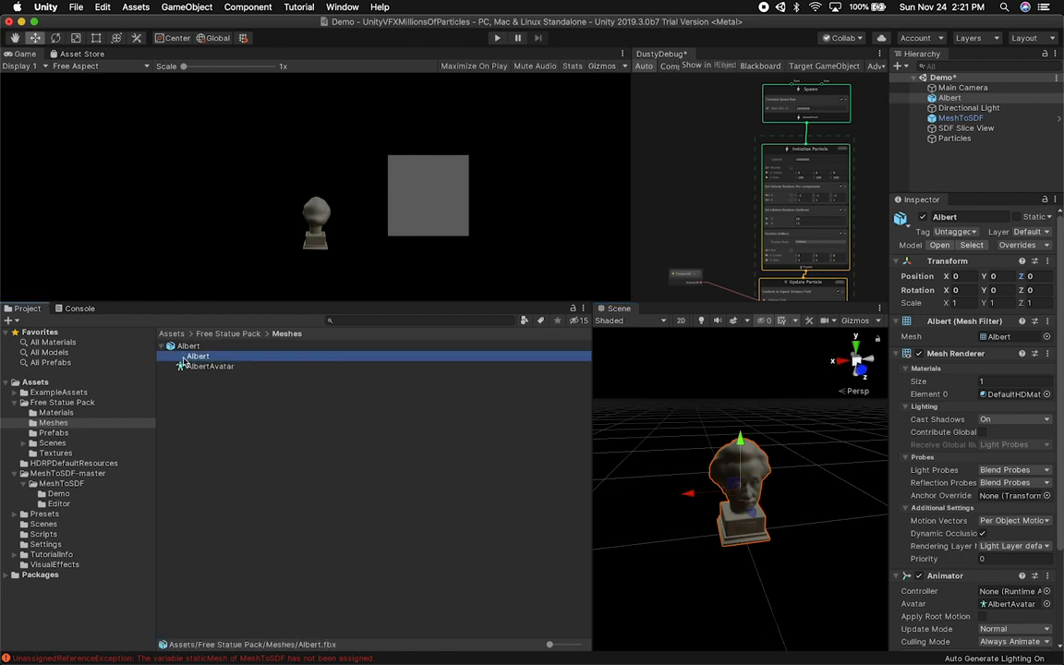
click(211, 365)
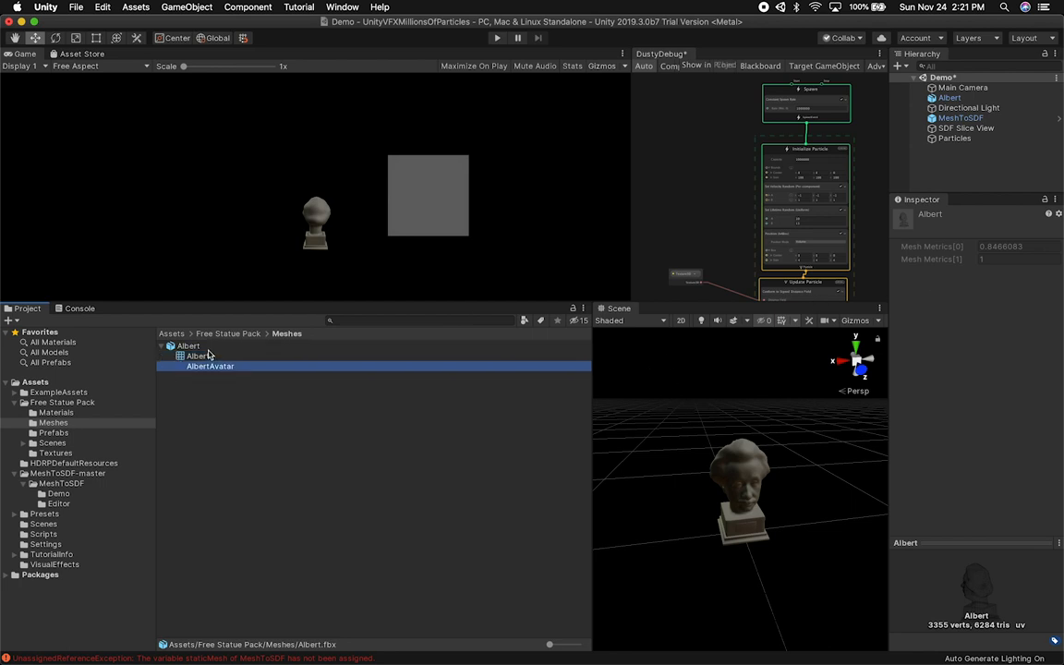
click(189, 345)
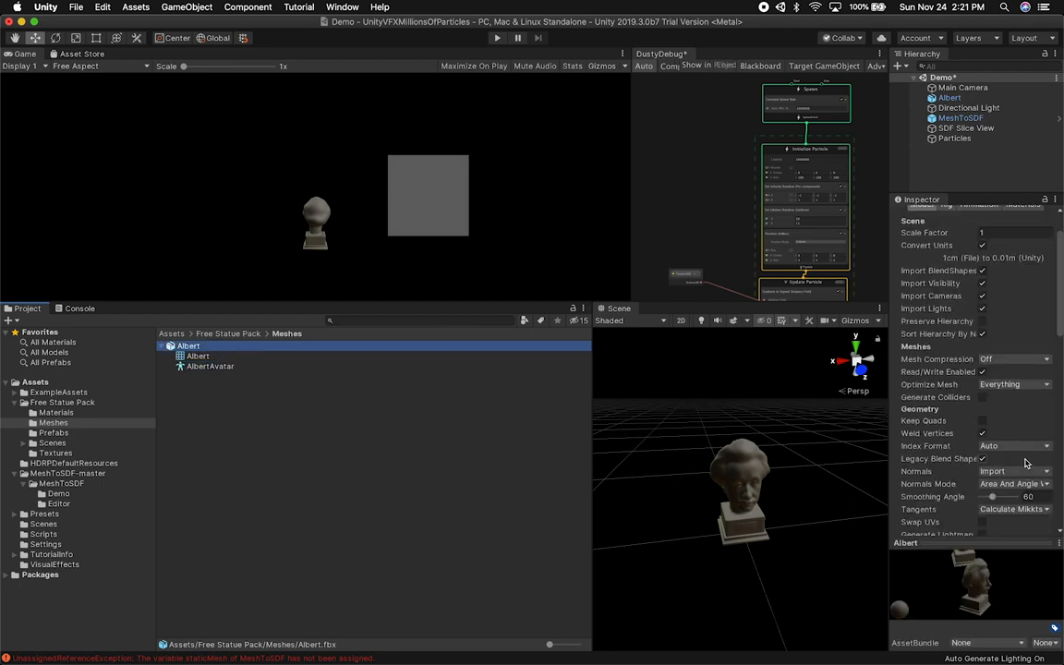
scroll(down, 3)
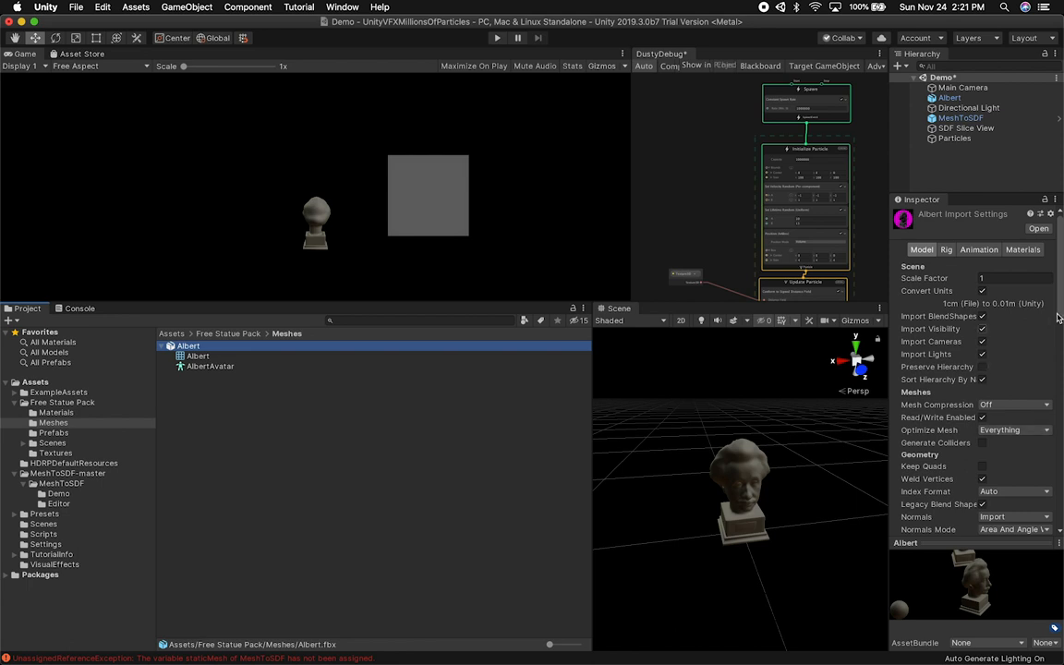
scroll(down, 3)
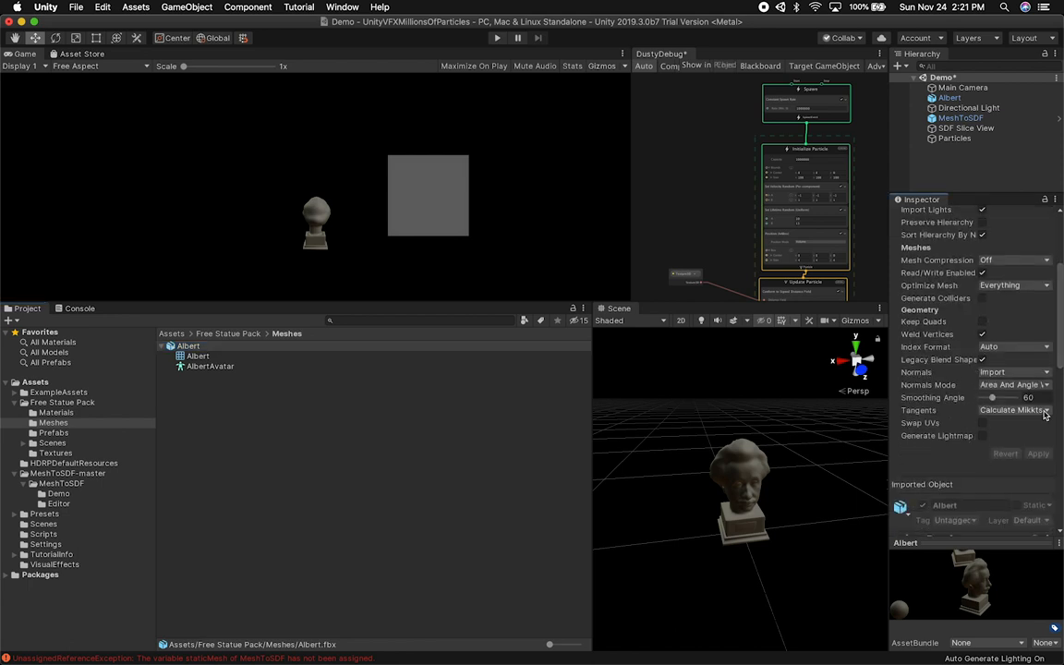
scroll(up, 3)
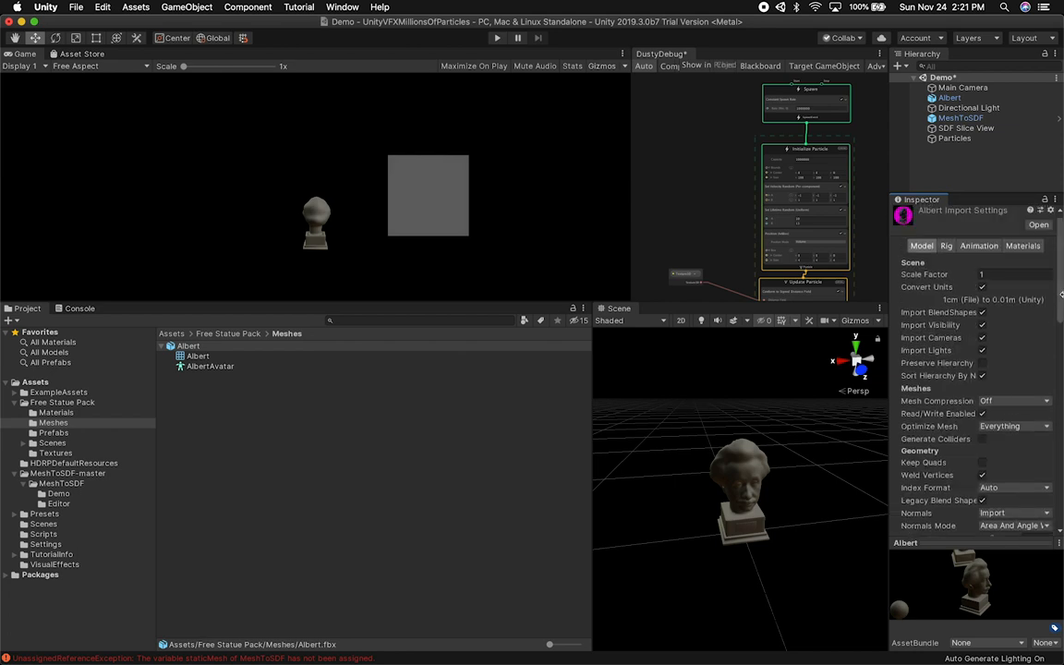
scroll(down, 3)
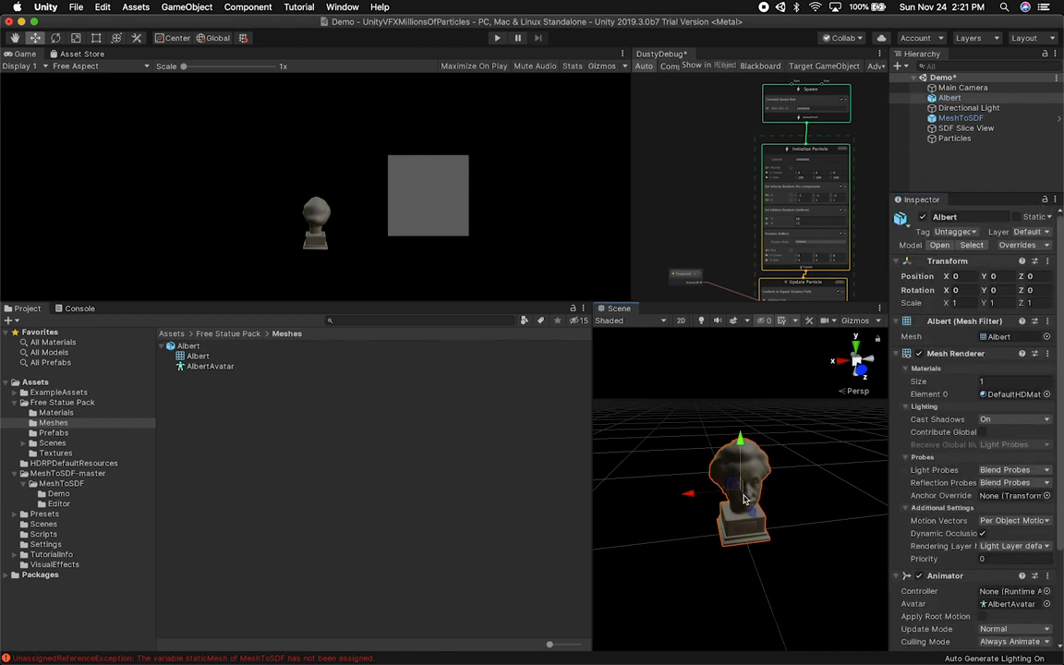
Step: Scale the Albert bust up to about 1.64 and move it with the gizmo to fill the Game view
drag(739, 490, 850, 481)
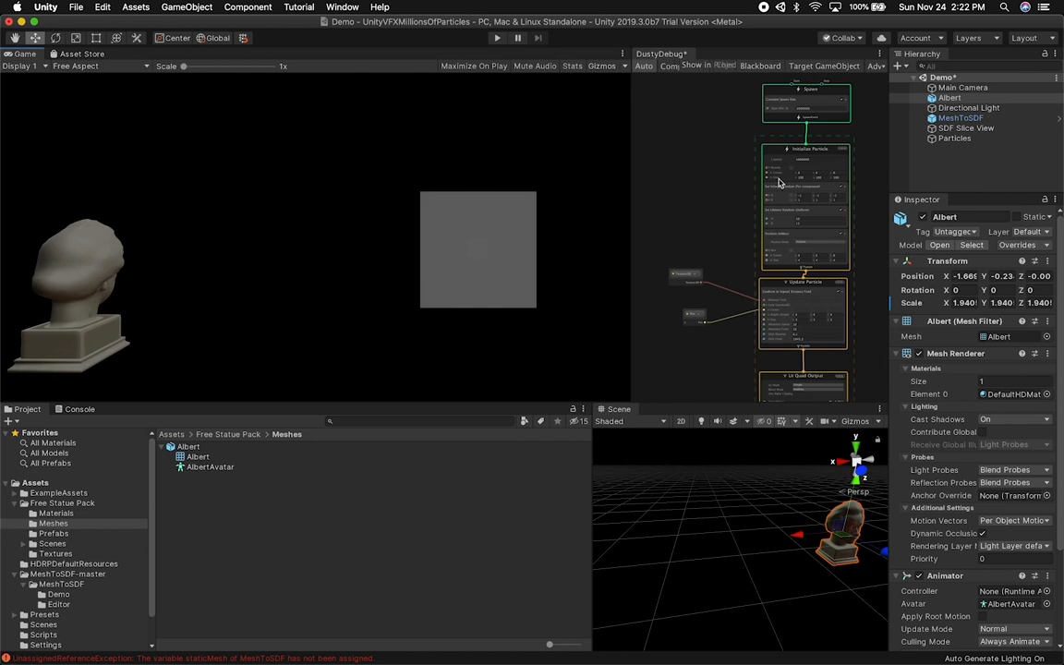
Step: Check the Albert model's import options including Read/Write Enabled, then return to the MeshToSDF settings
click(961, 118)
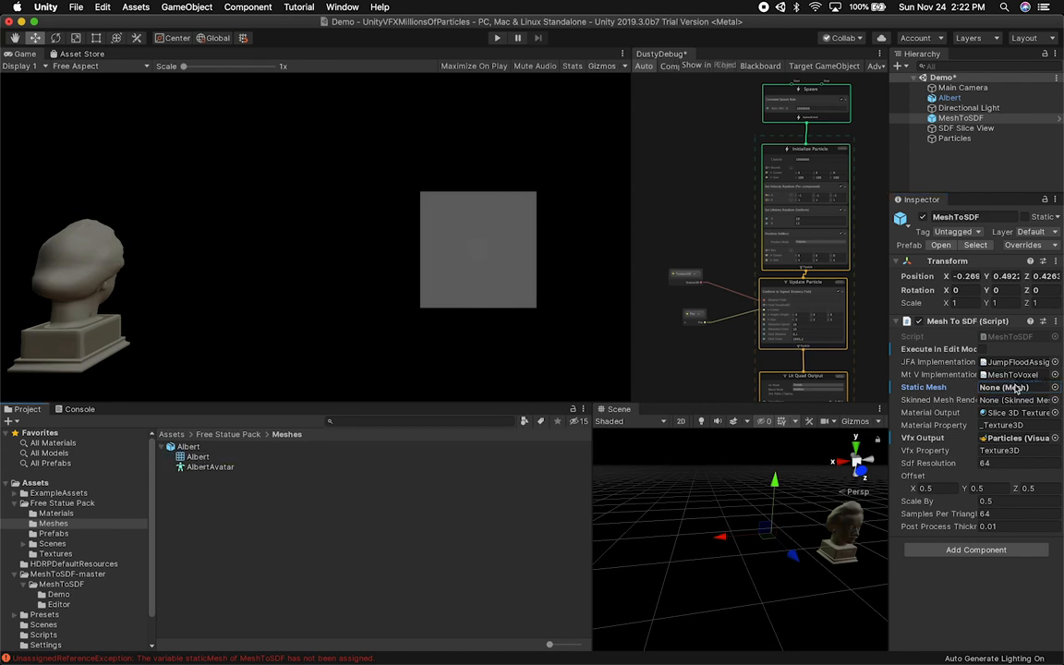
click(1016, 388)
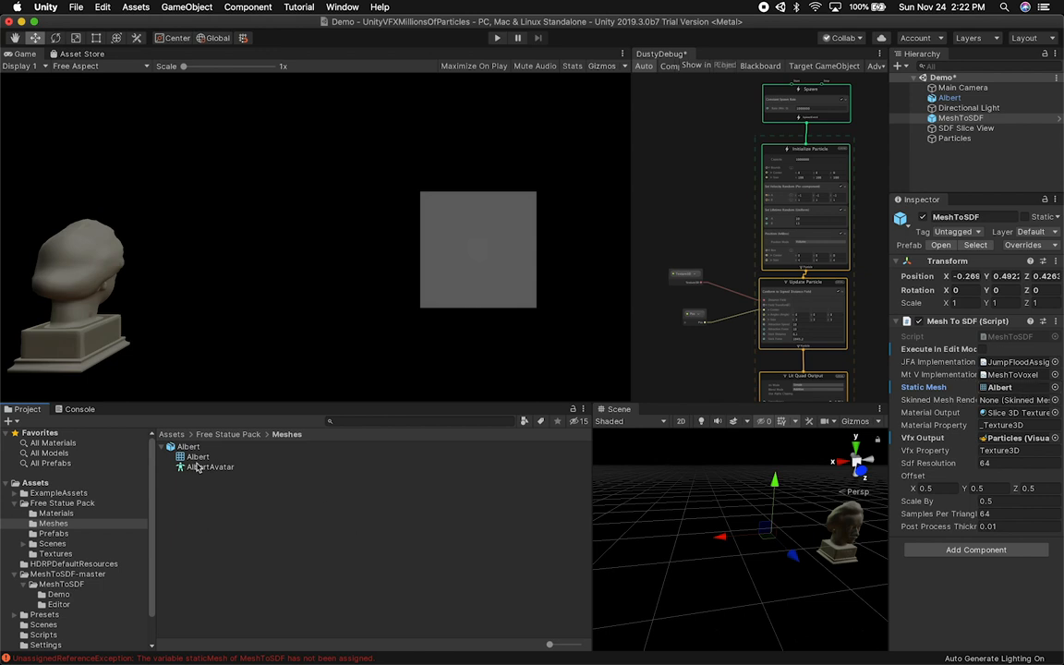
click(197, 456)
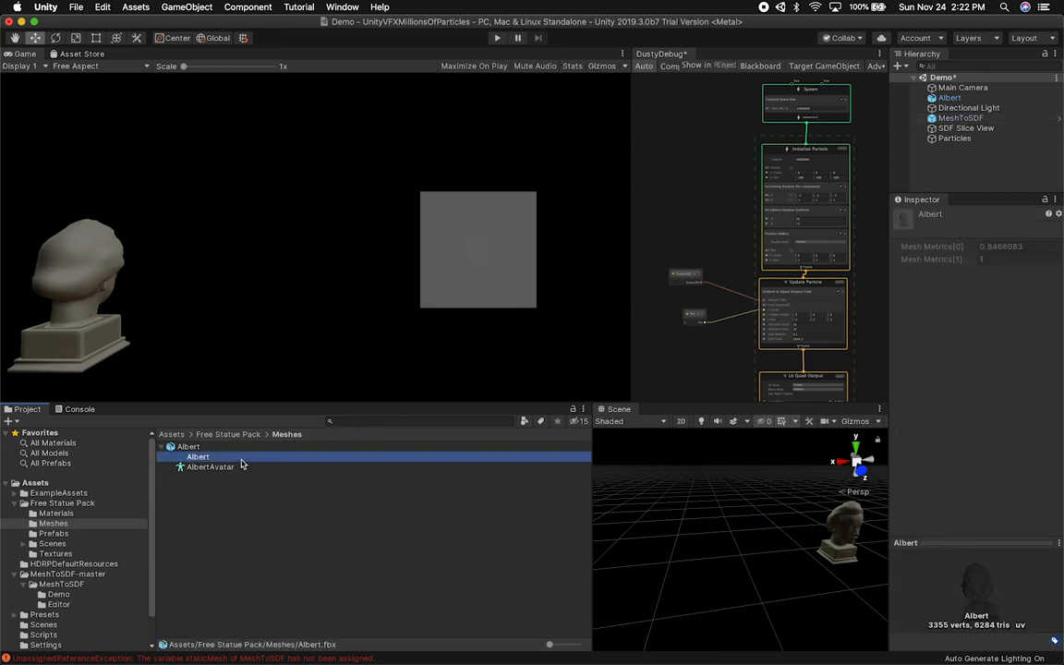
click(188, 445)
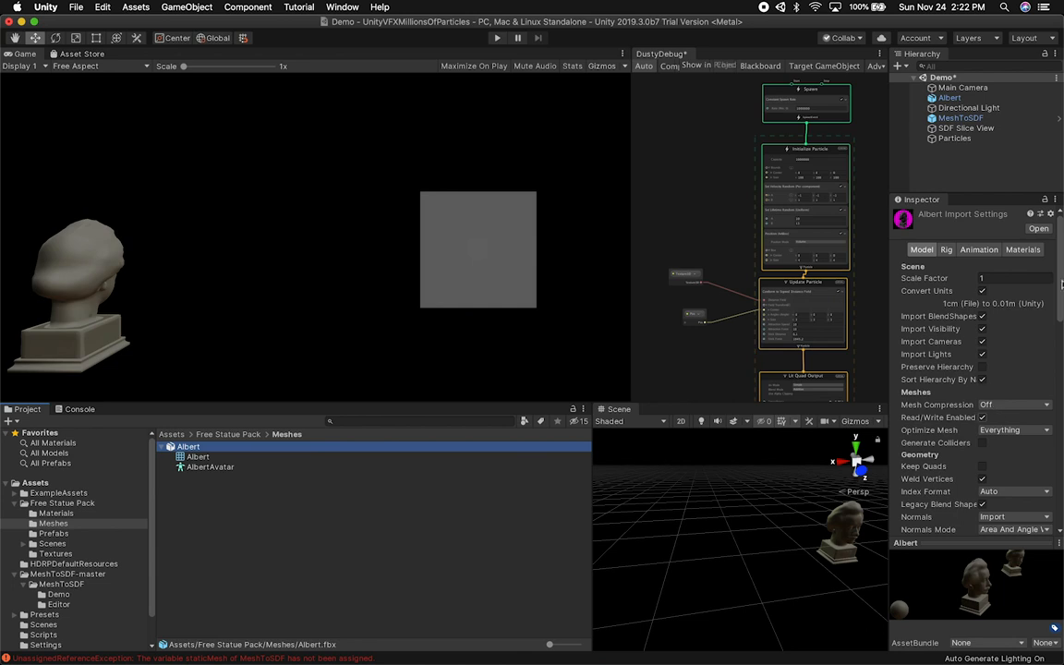
scroll(down, 3)
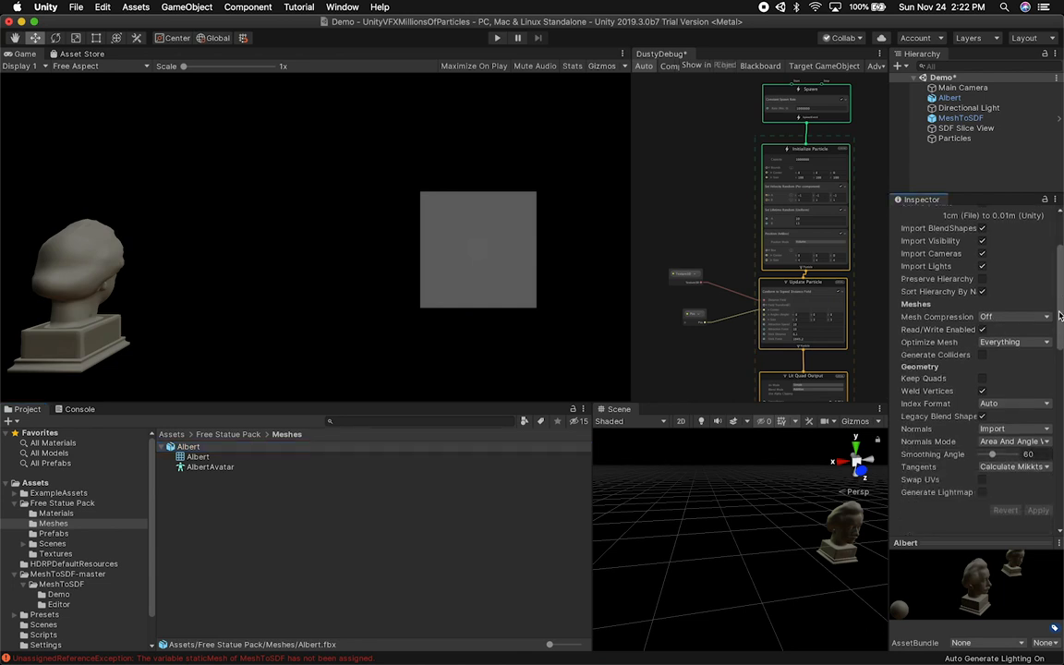
scroll(up, 3)
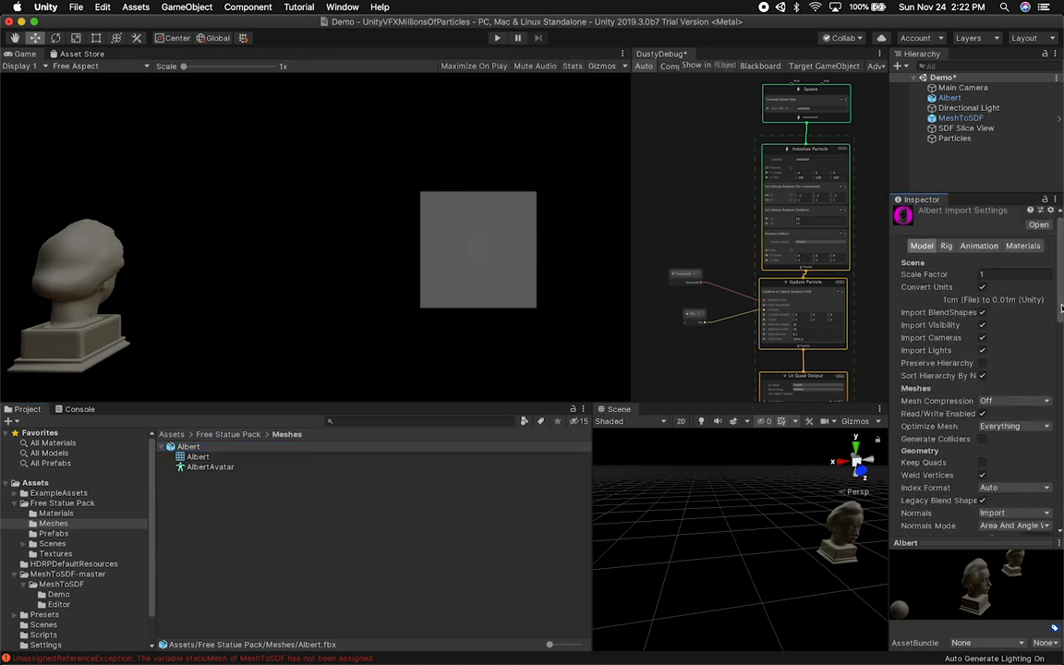
scroll(down, 3)
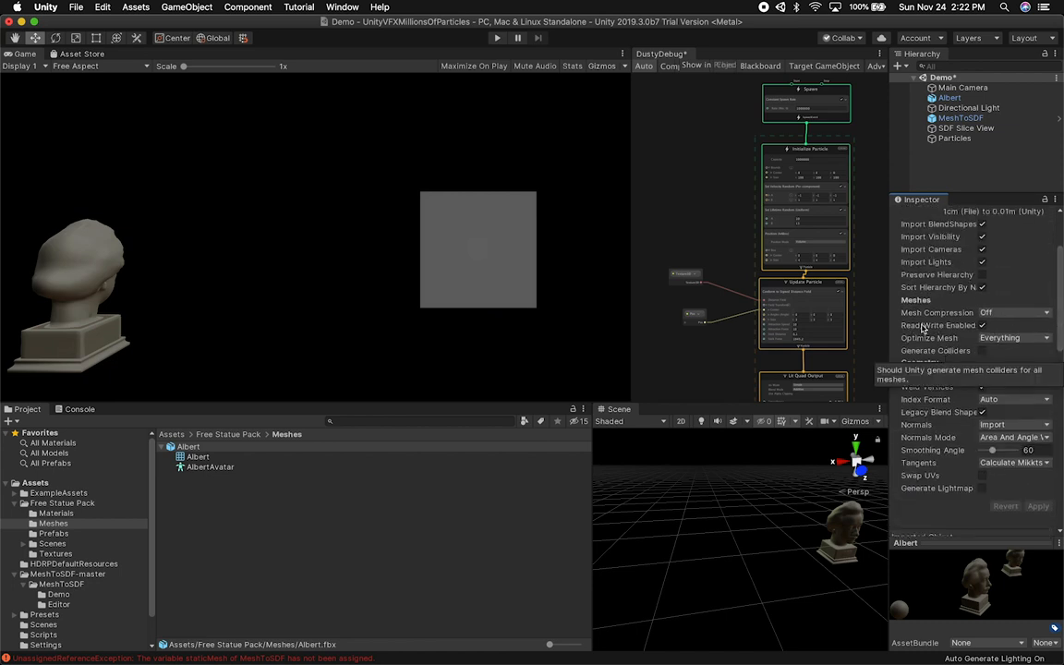
mouse_move(916, 299)
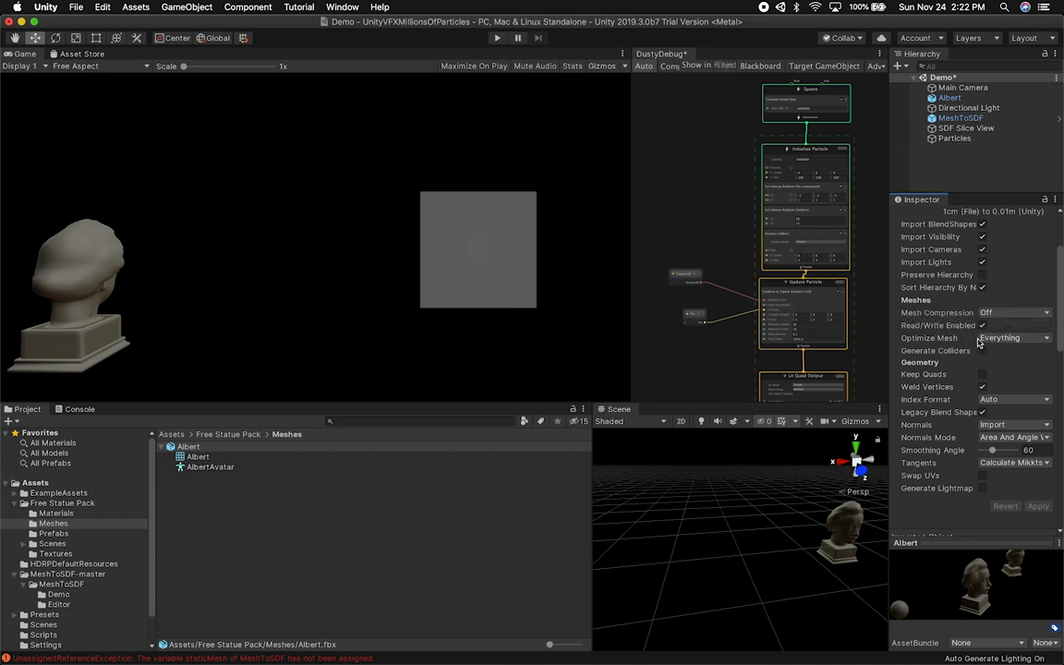
click(963, 118)
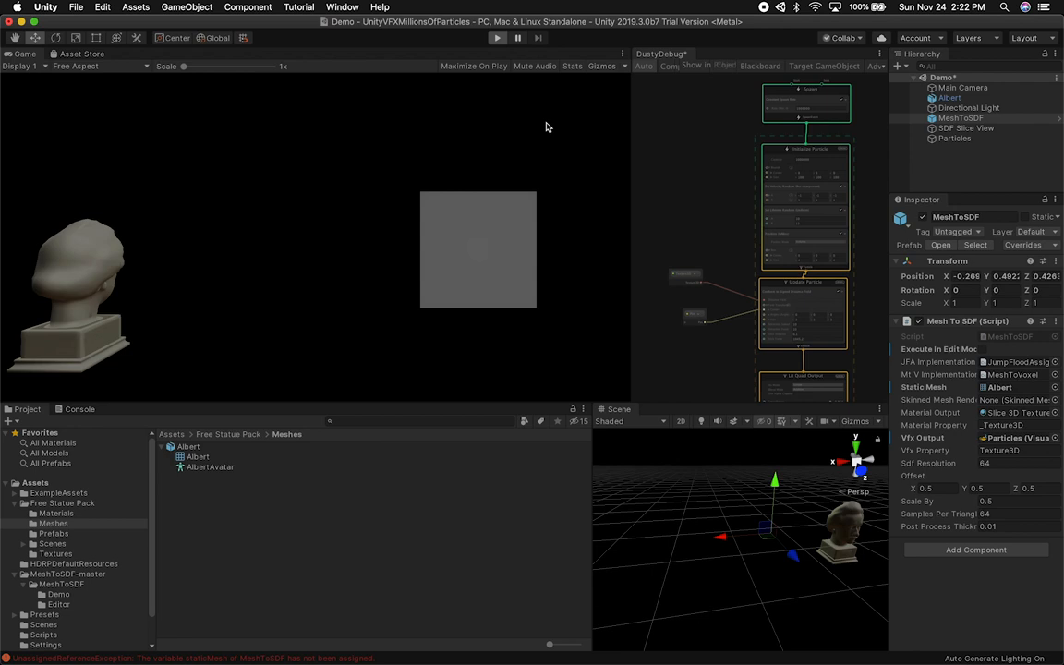
Step: Enter Play mode so particles conform to the Albert bust, then select the Albert object
click(497, 37)
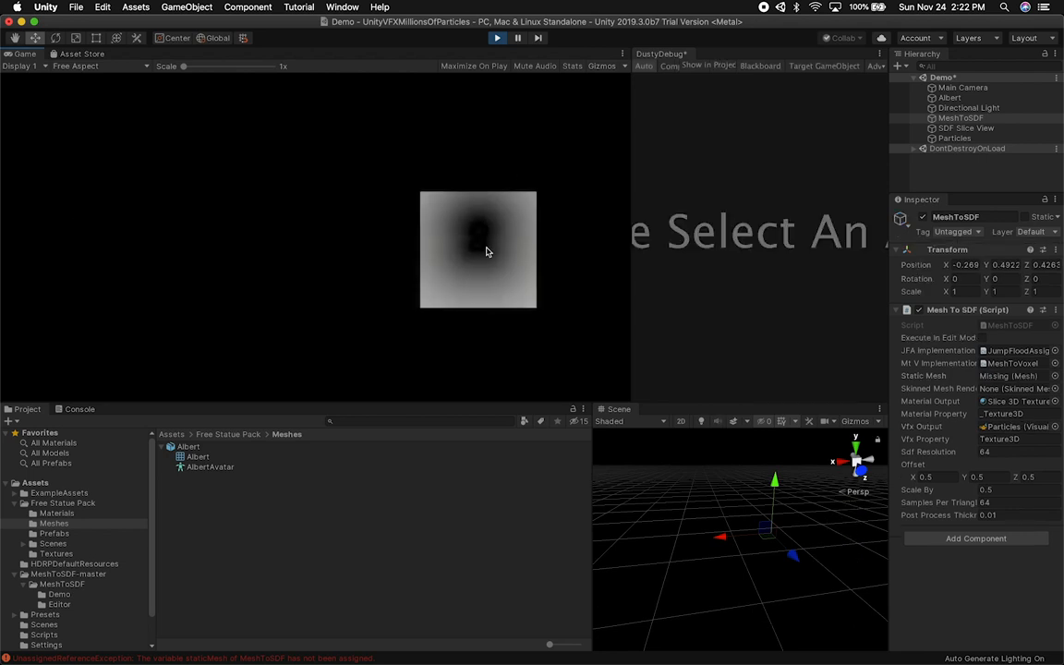
mouse_move(470, 248)
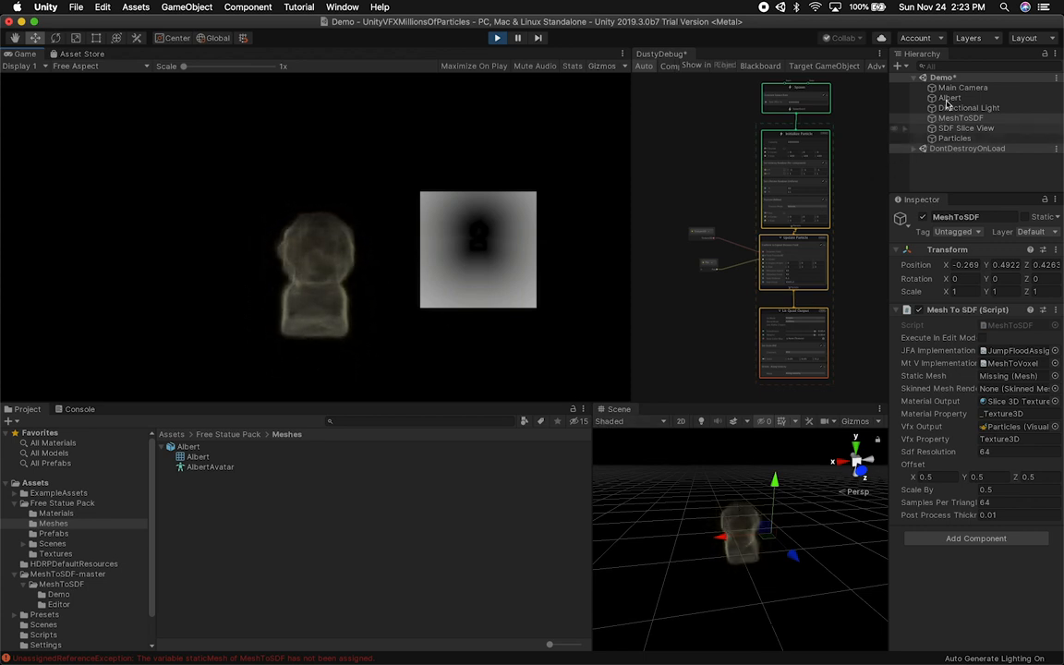
click(949, 96)
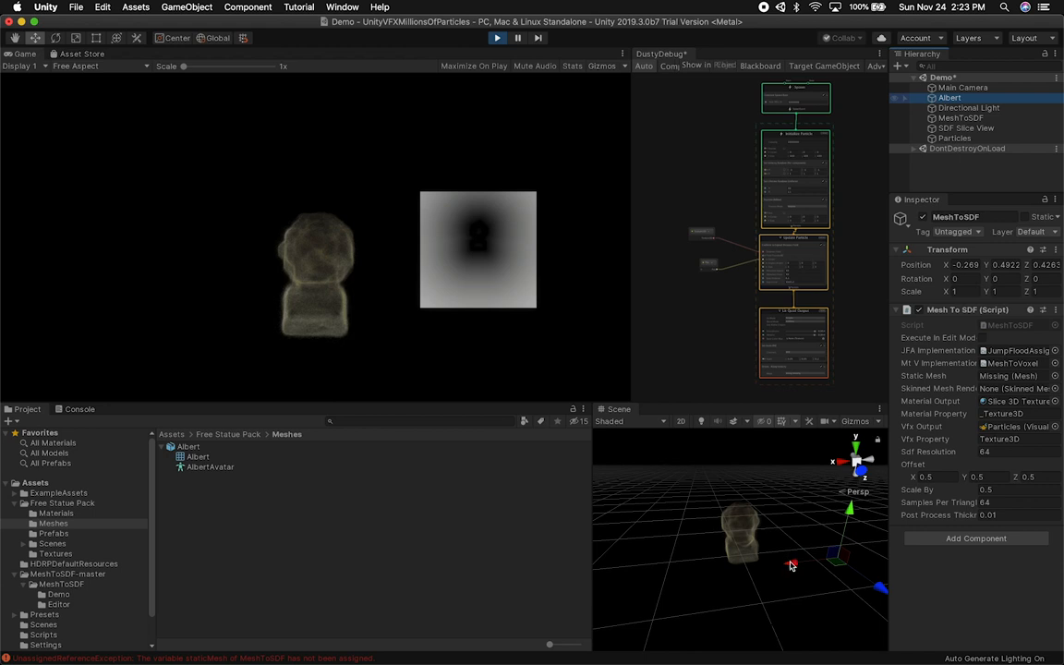
mouse_move(796, 561)
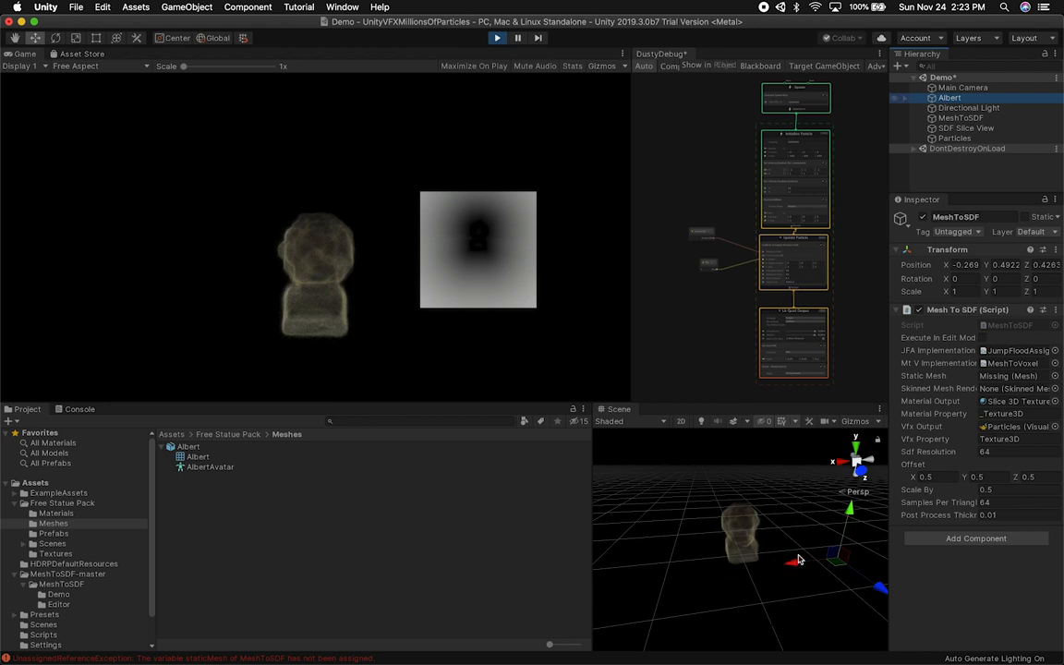
mouse_move(480, 358)
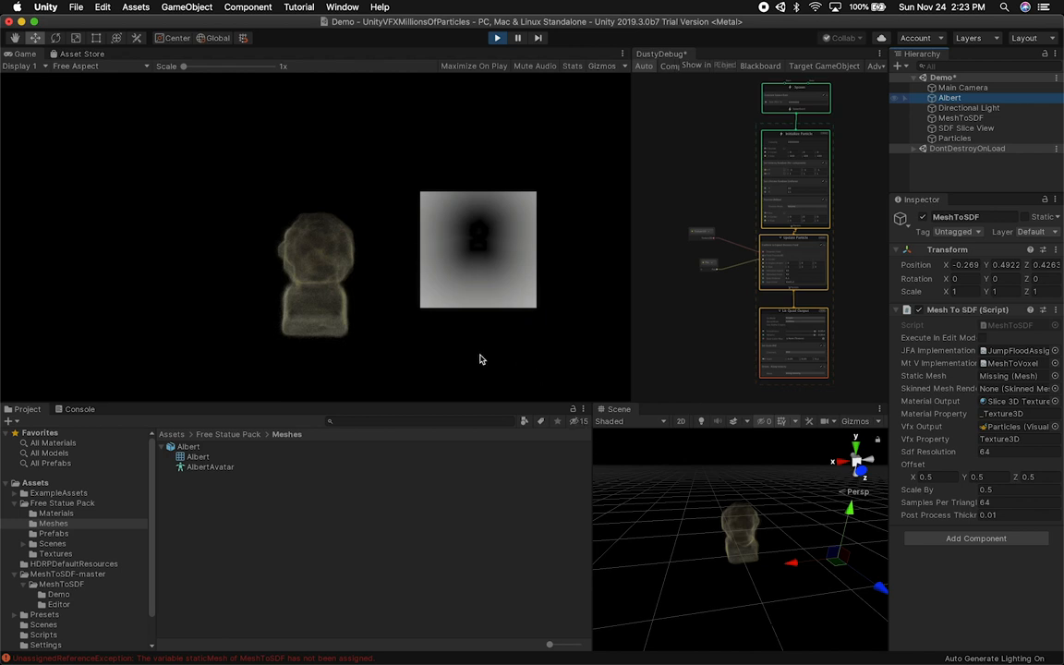